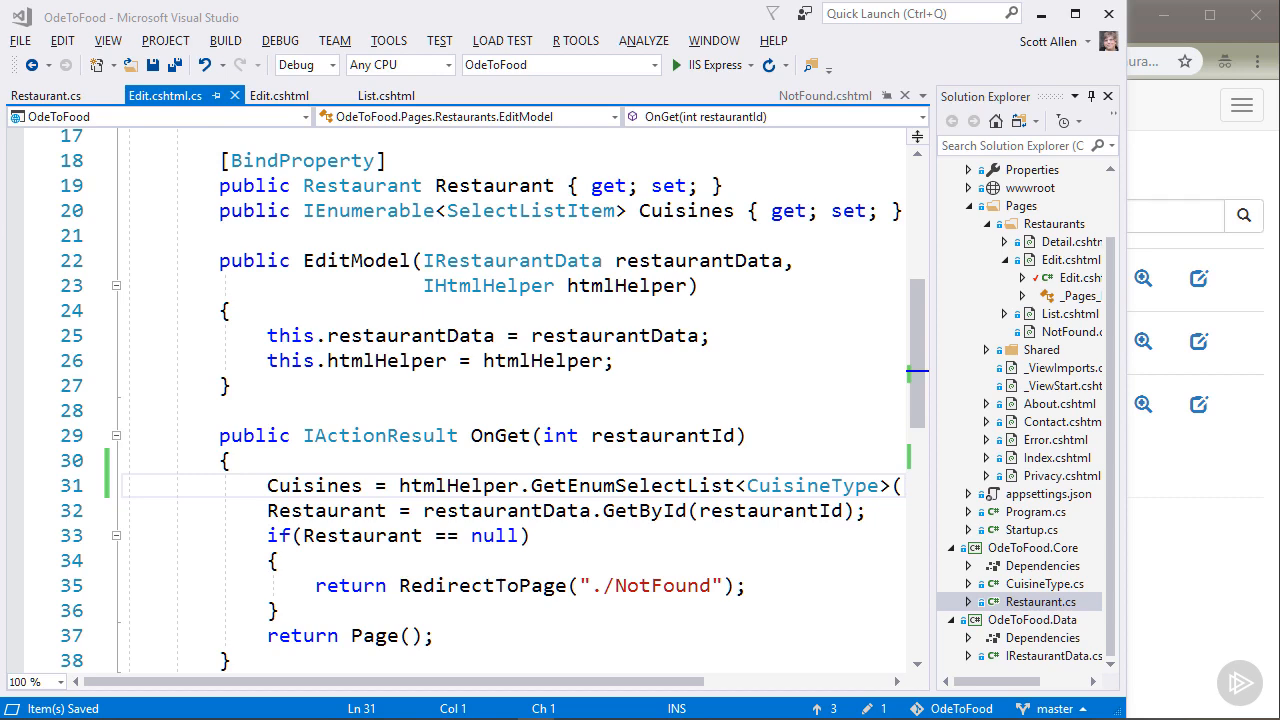
pyautogui.moveTo(362, 185)
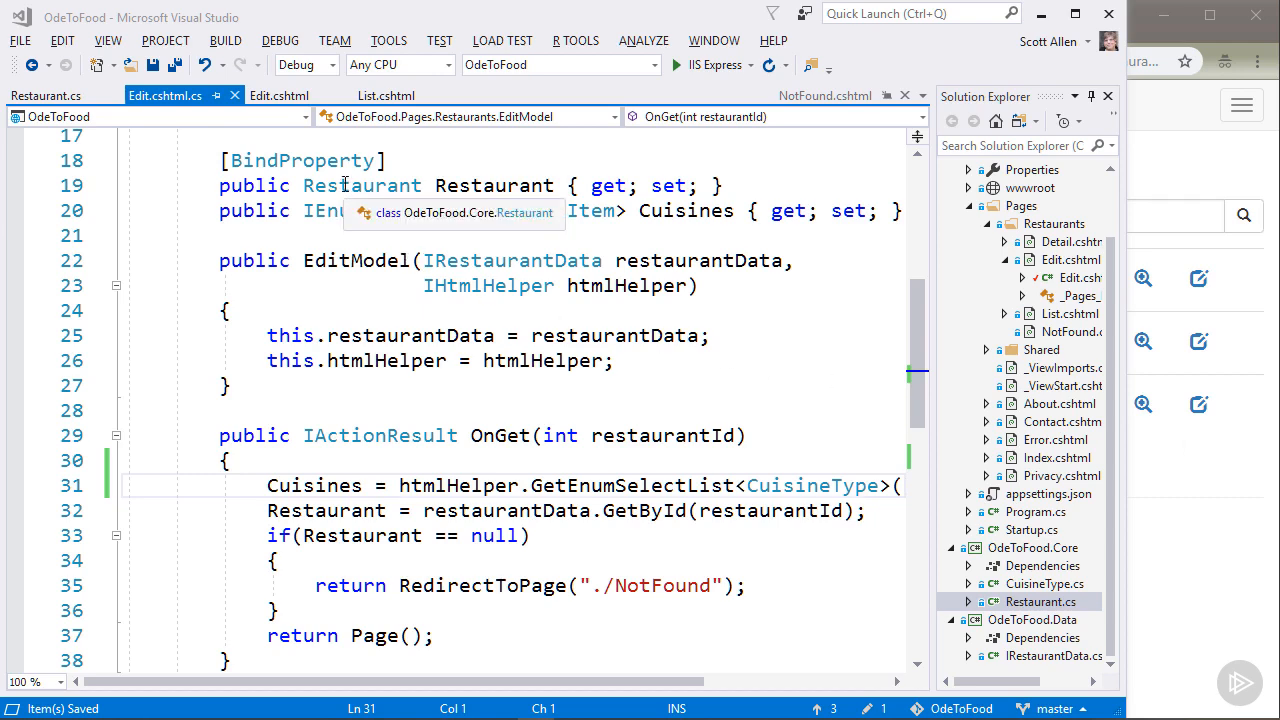
# Point out the bound Restaurant property and OnGet's restaurantId parameter, then scroll to OnPost.
pyautogui.doubleClick(362, 185)
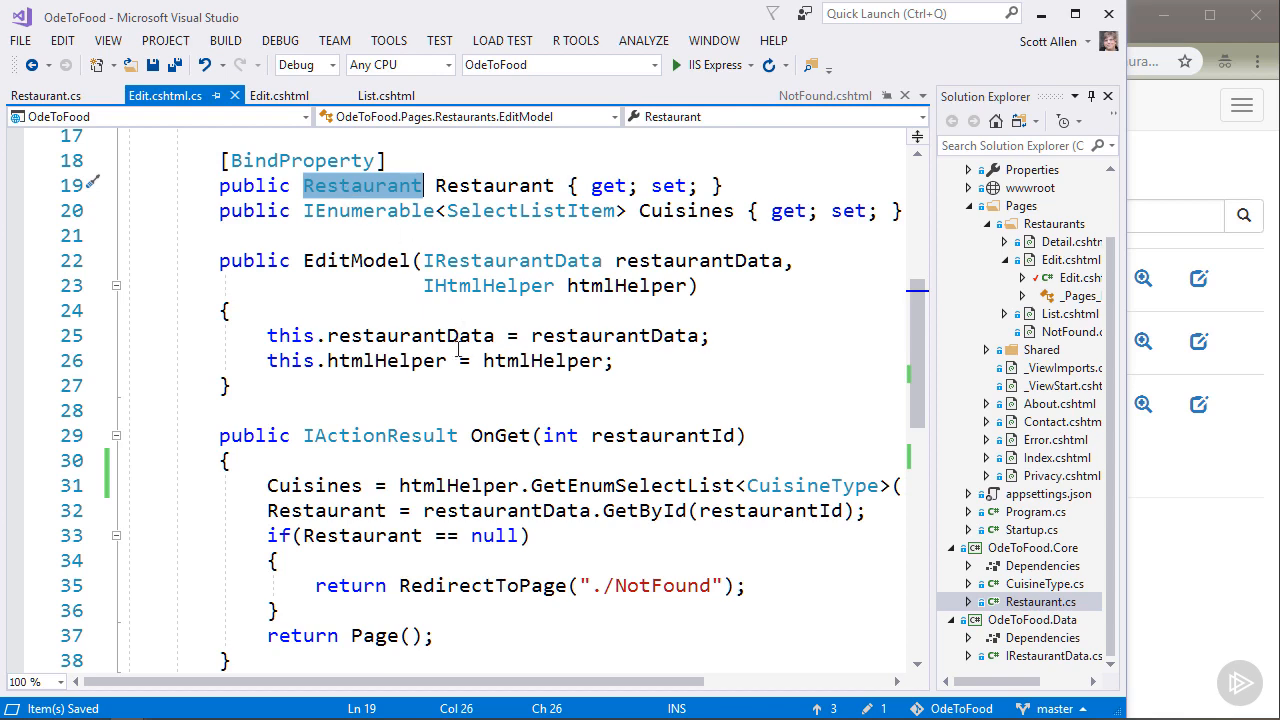
pyautogui.click(550, 435)
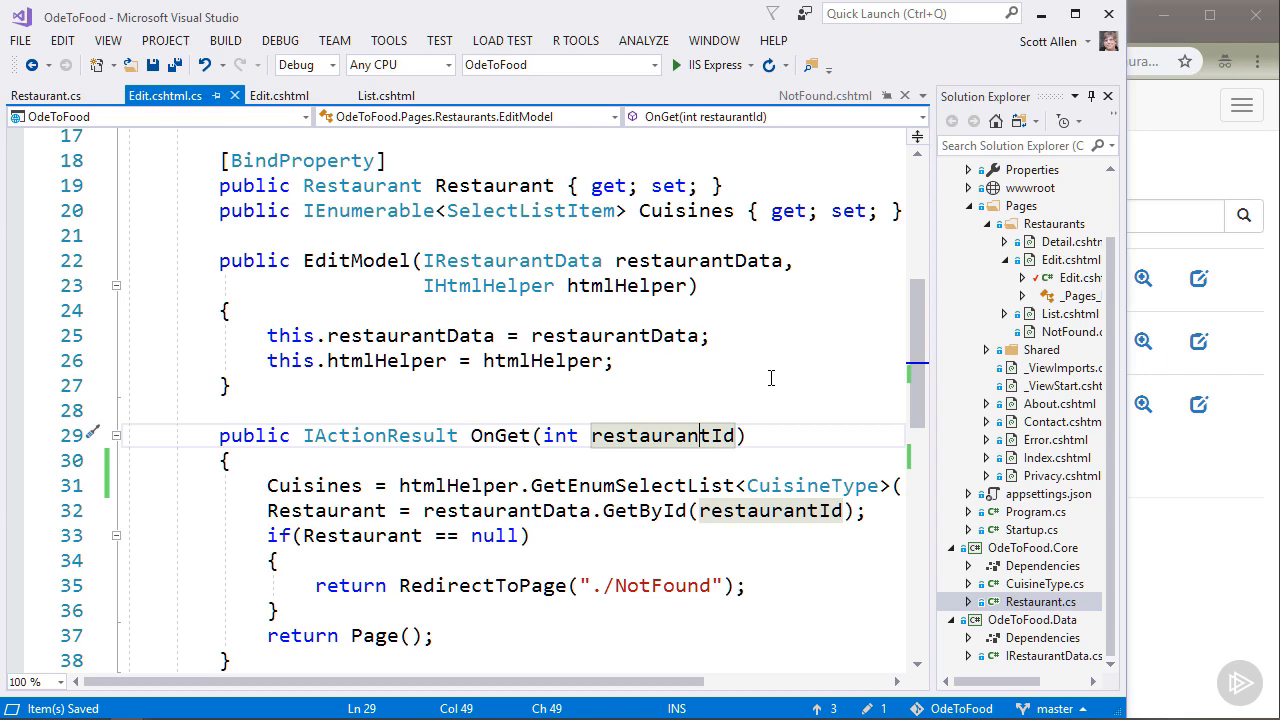
pyautogui.scroll(-3)
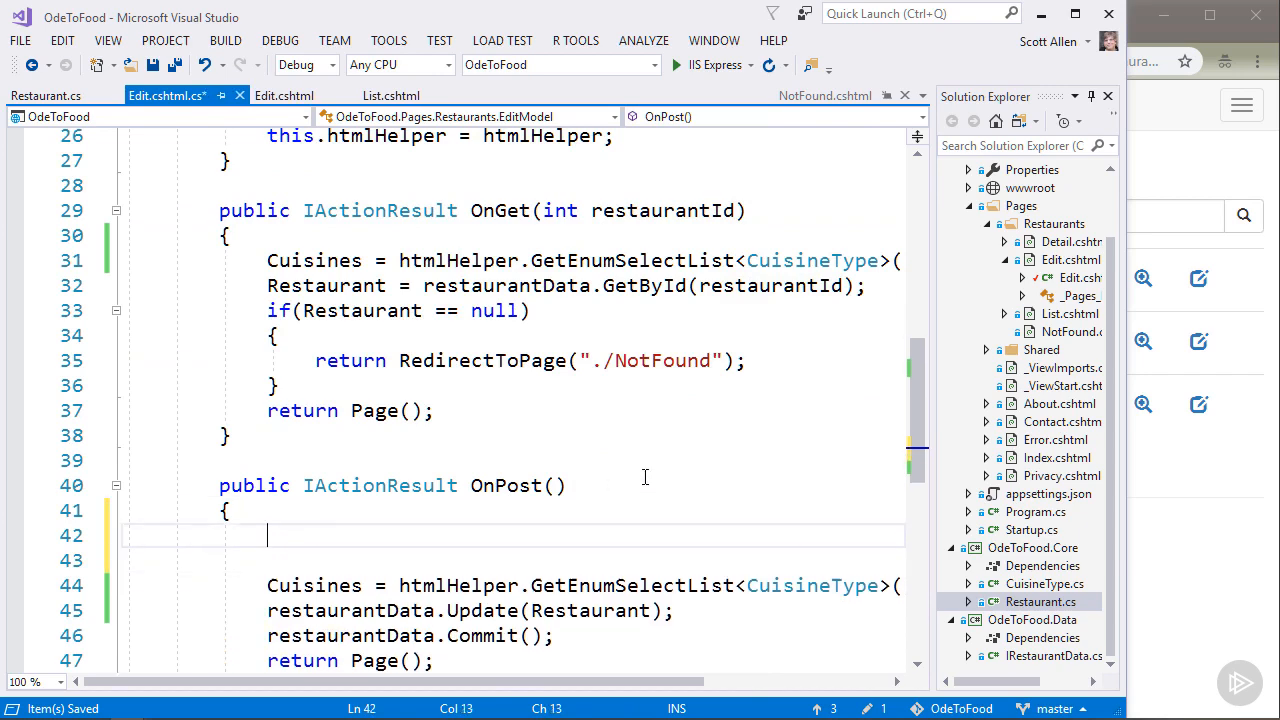
# Type ModelState["Location"]. in OnPost to browse the entry's IntelliSense members.
pyautogui.write('ModelSate')
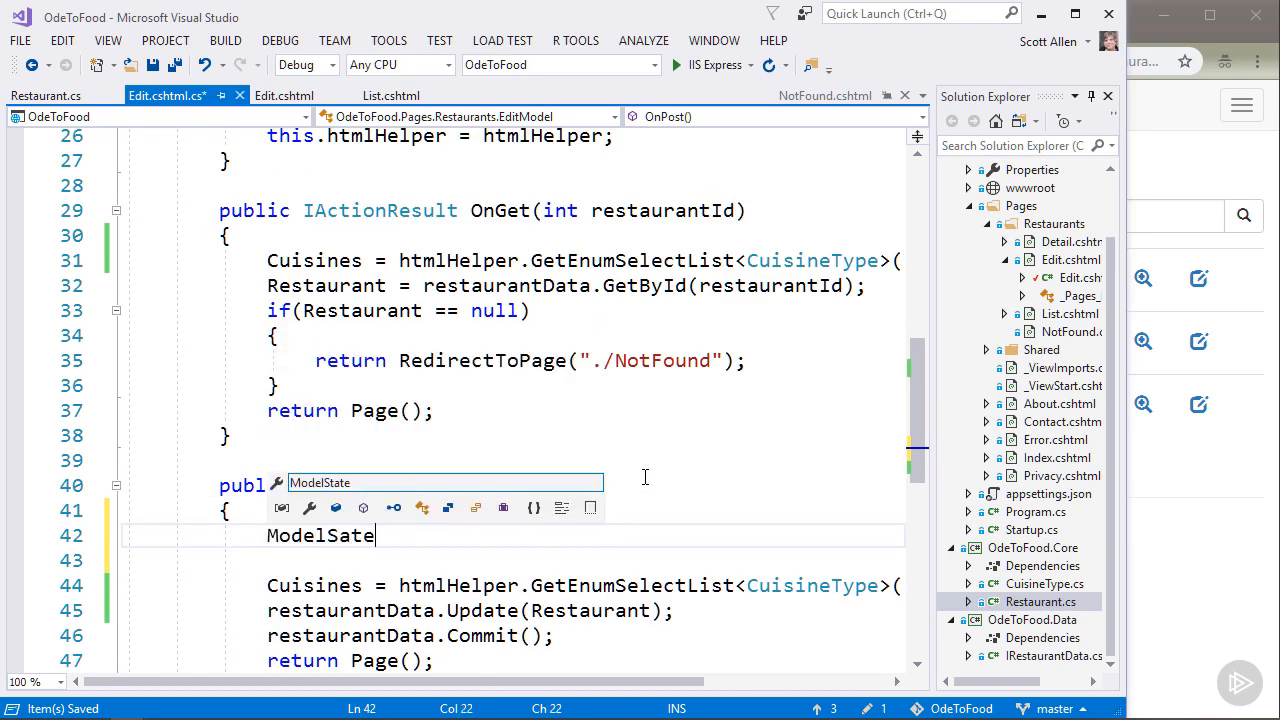
pyautogui.write('te')
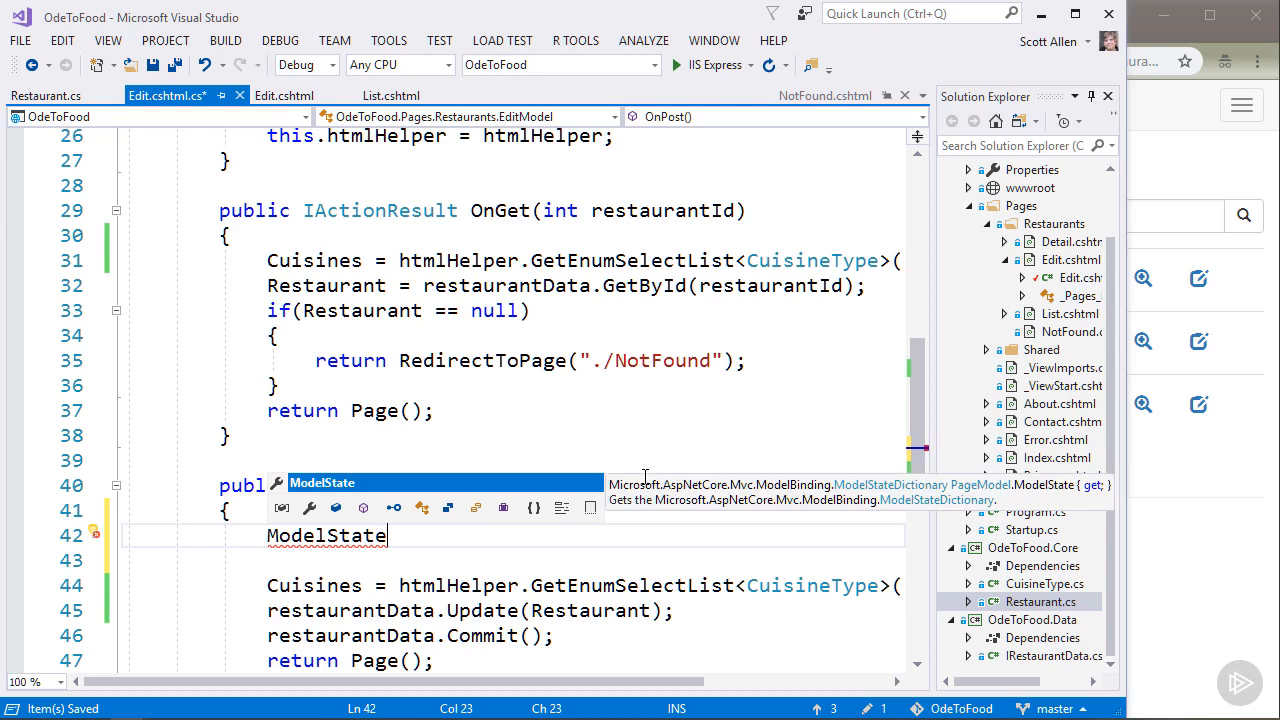
pyautogui.write('[]')
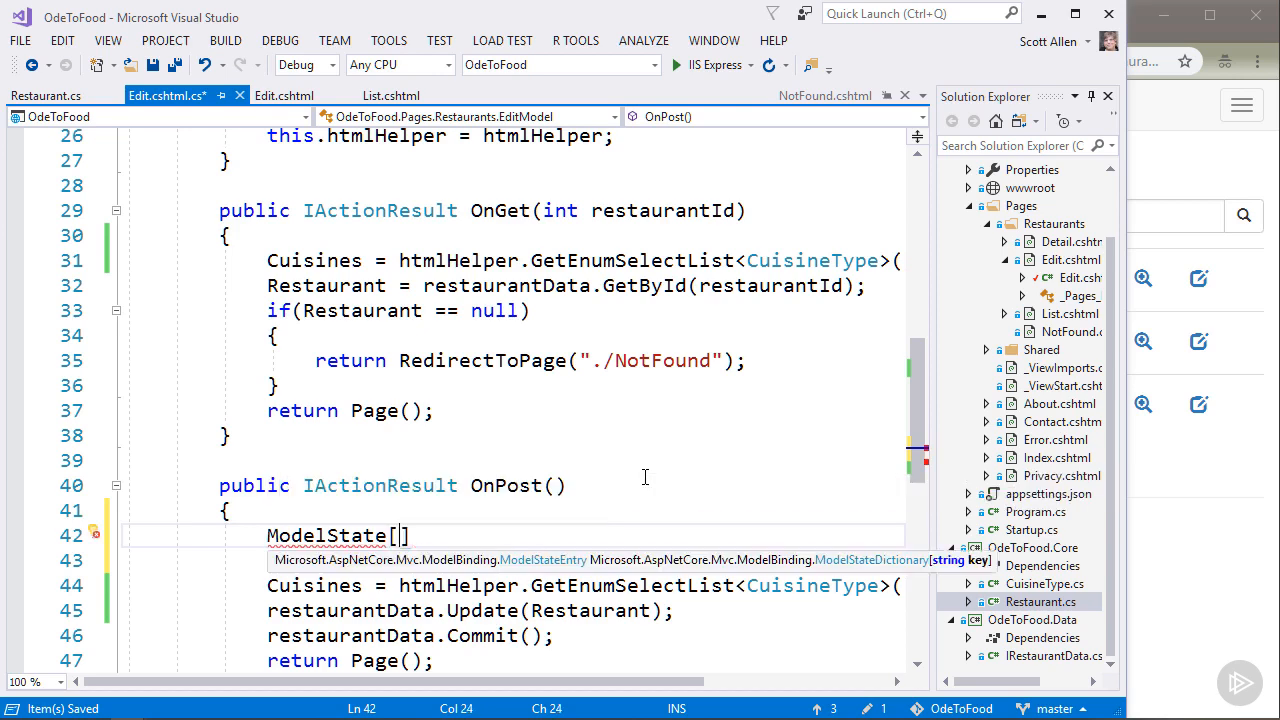
pyautogui.write('"Location"')
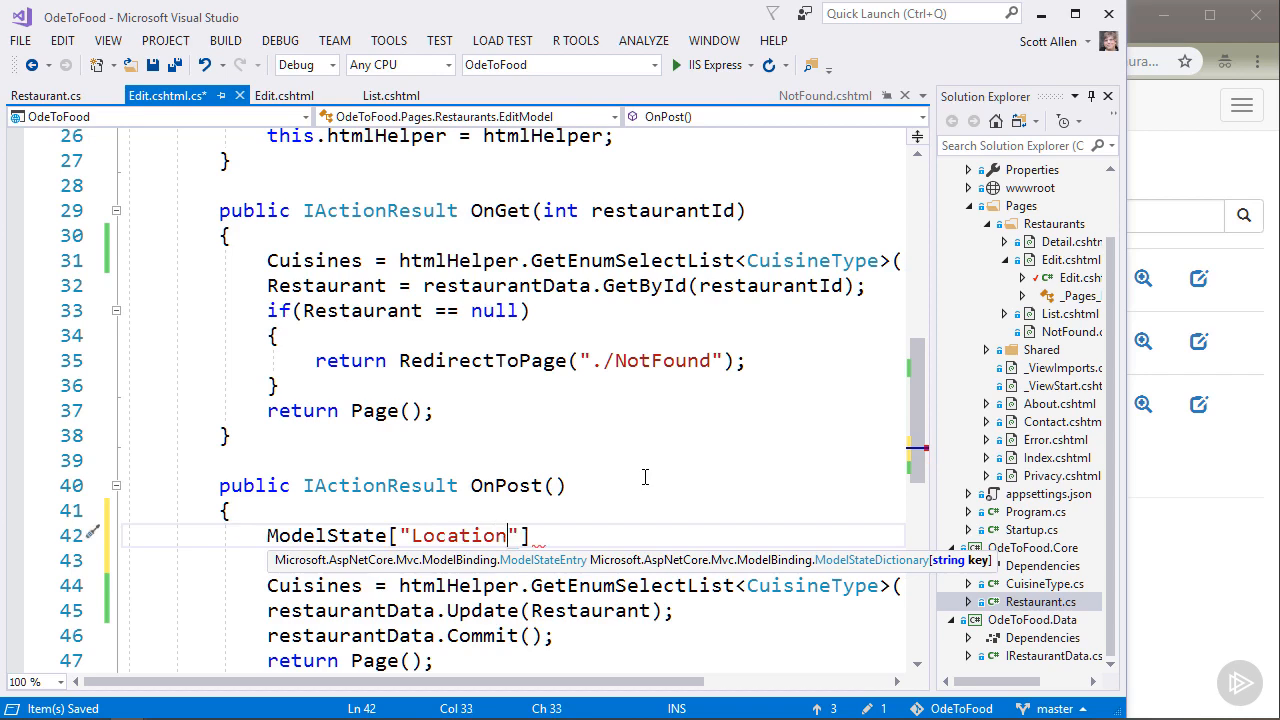
pyautogui.doubleClick(459, 535)
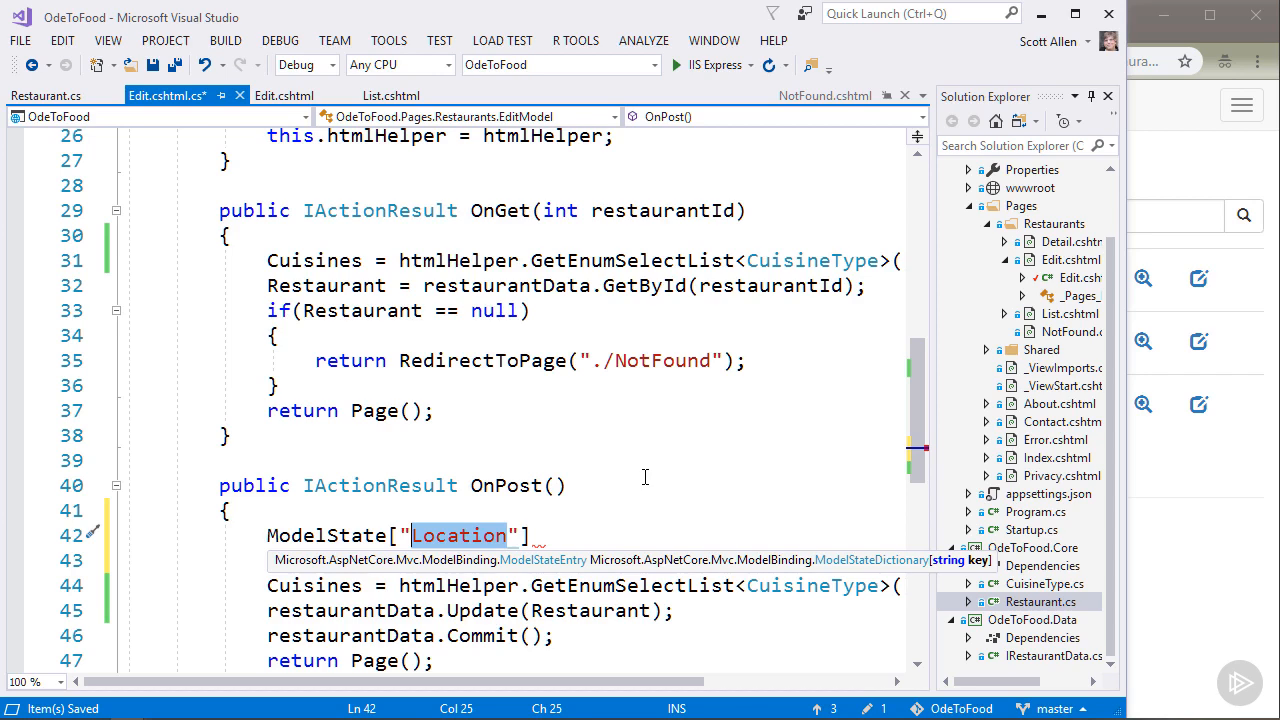
pyautogui.write('.')
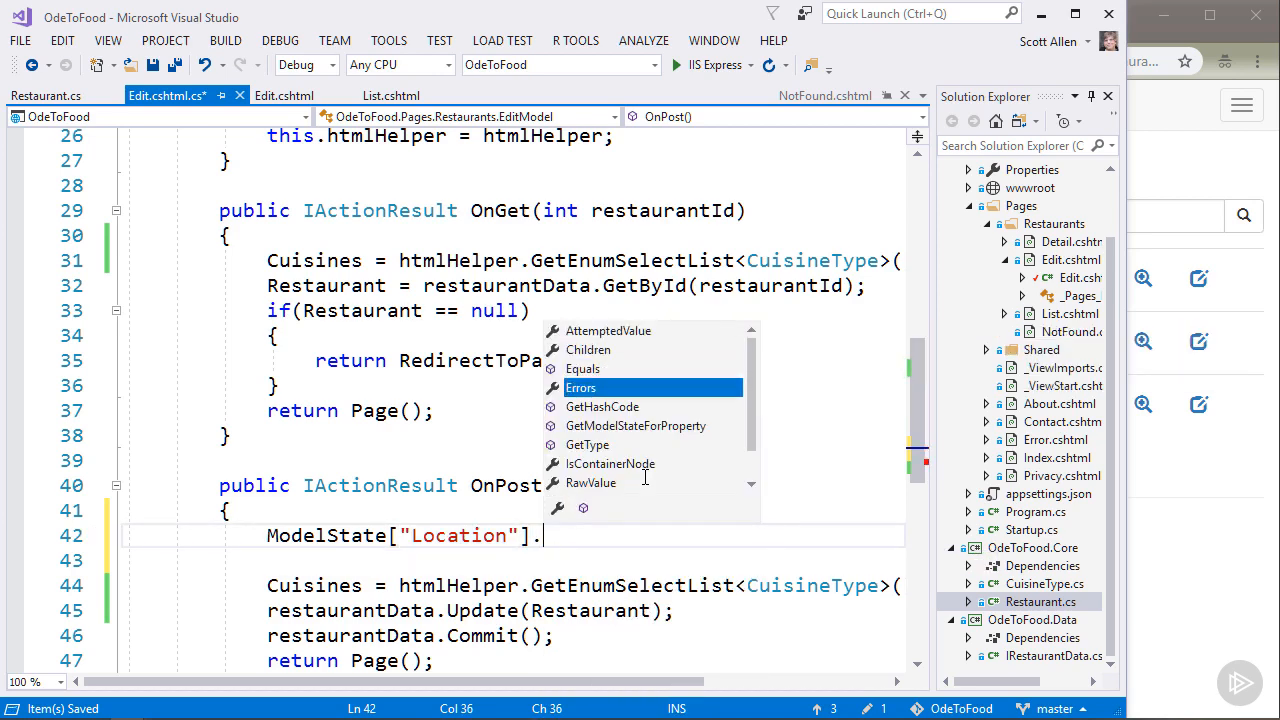
pyautogui.moveTo(581, 387)
pyautogui.write('if')
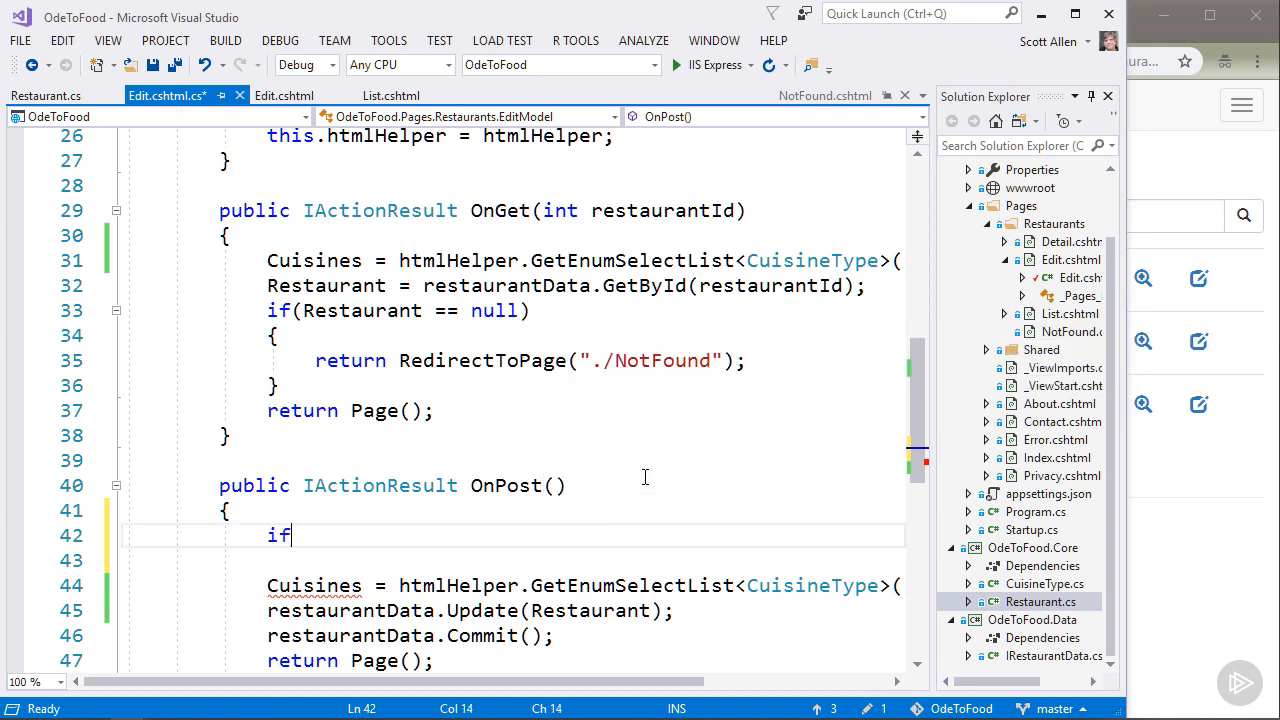
# Wrap restaurantData.Update(Restaurant) and the commit inside an if(ModelState.IsValid) block.
pyautogui.write('(ModelState.')
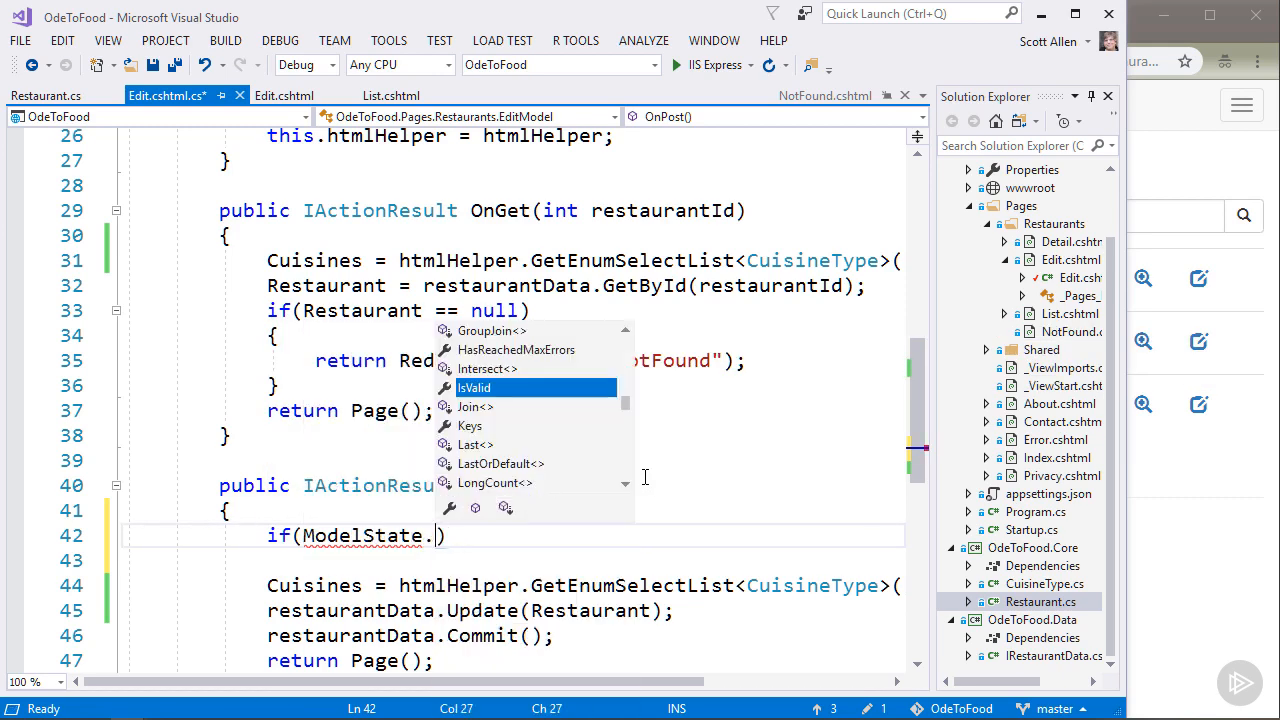
pyautogui.press('Tab')
pyautogui.write('{')
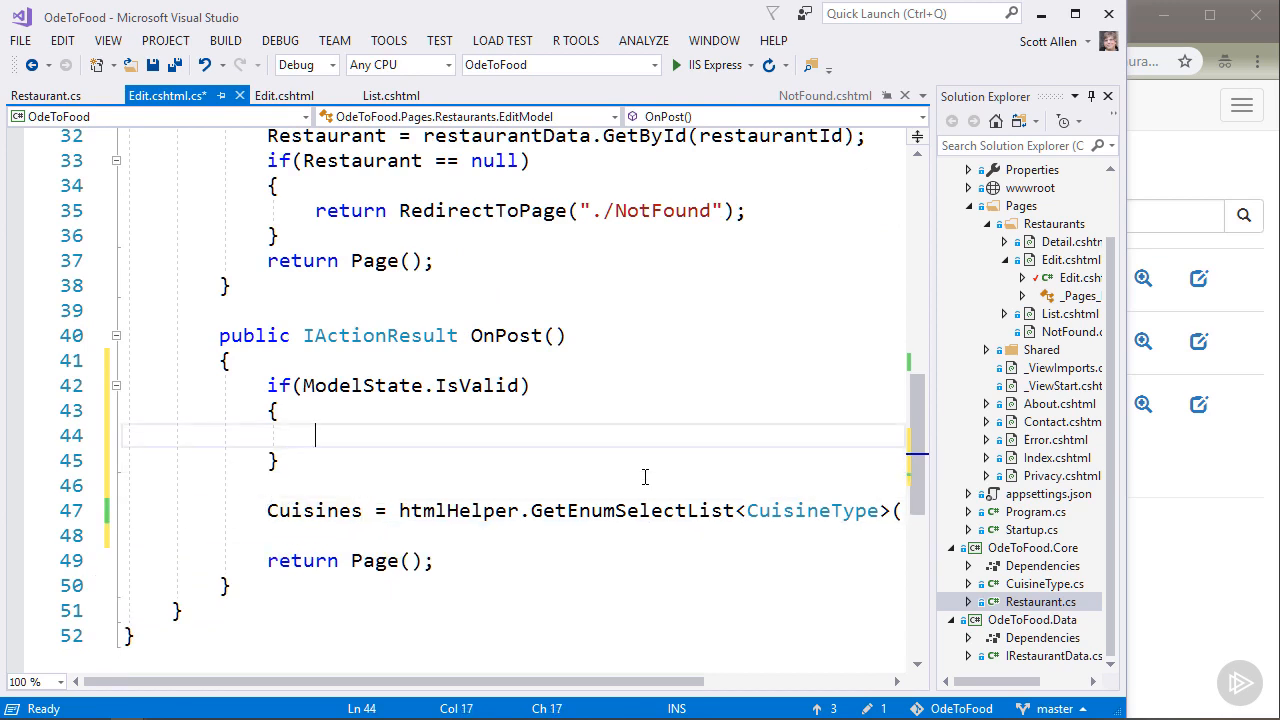
pyautogui.write('restaurantData.Update(Restaurant);')
pyautogui.write('restaurantData.Commit();')
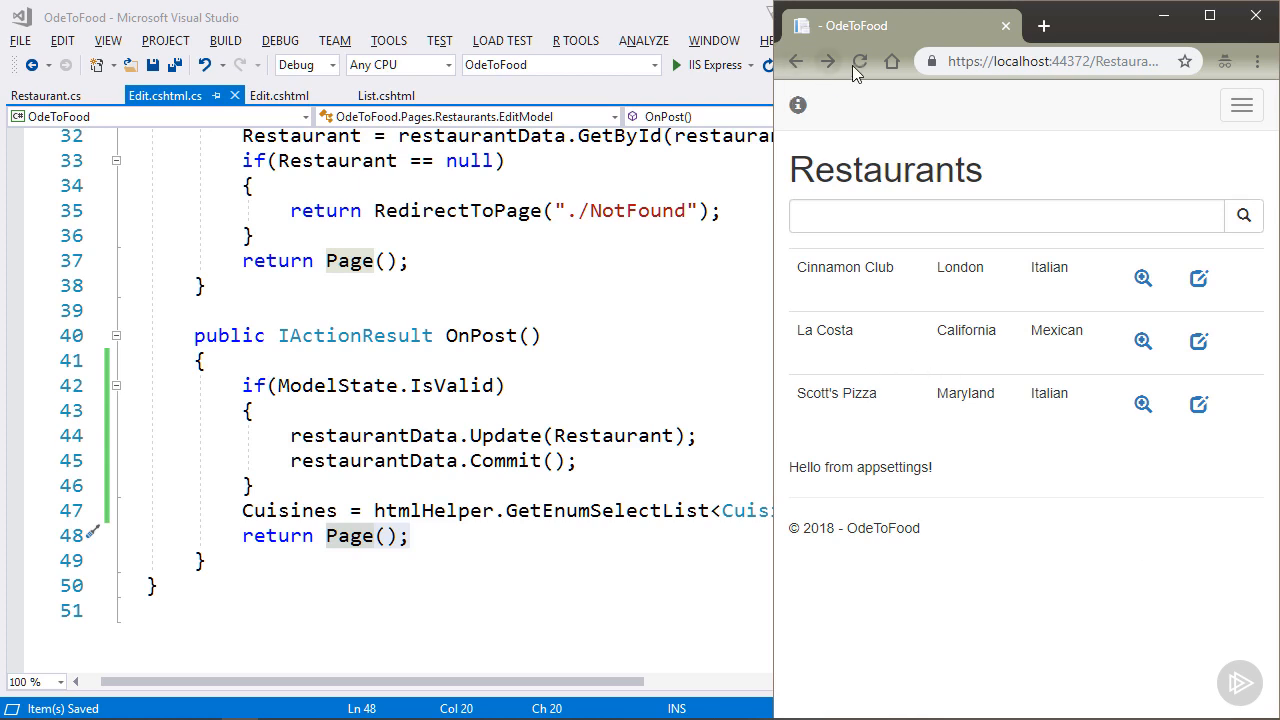
# Reload the site and submit Scott's Pizza's edit form with Name and Location cleared.
pyautogui.click(1240, 105)
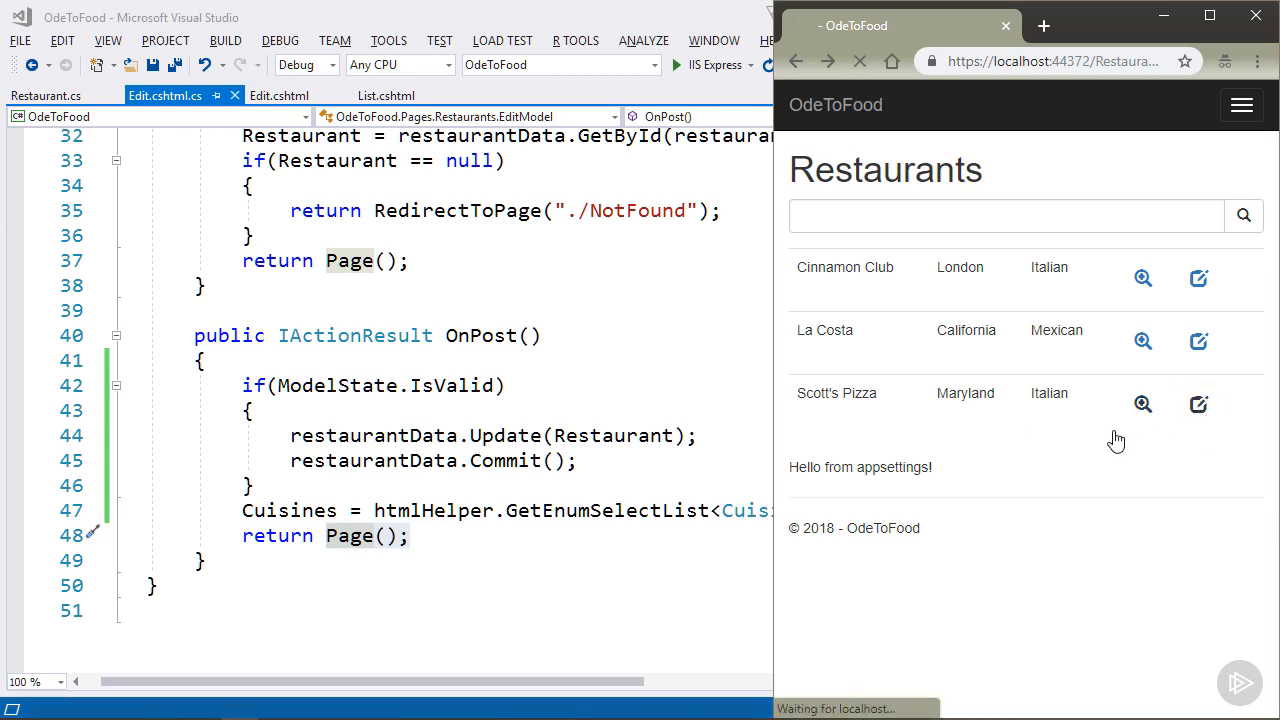
pyautogui.click(1197, 404)
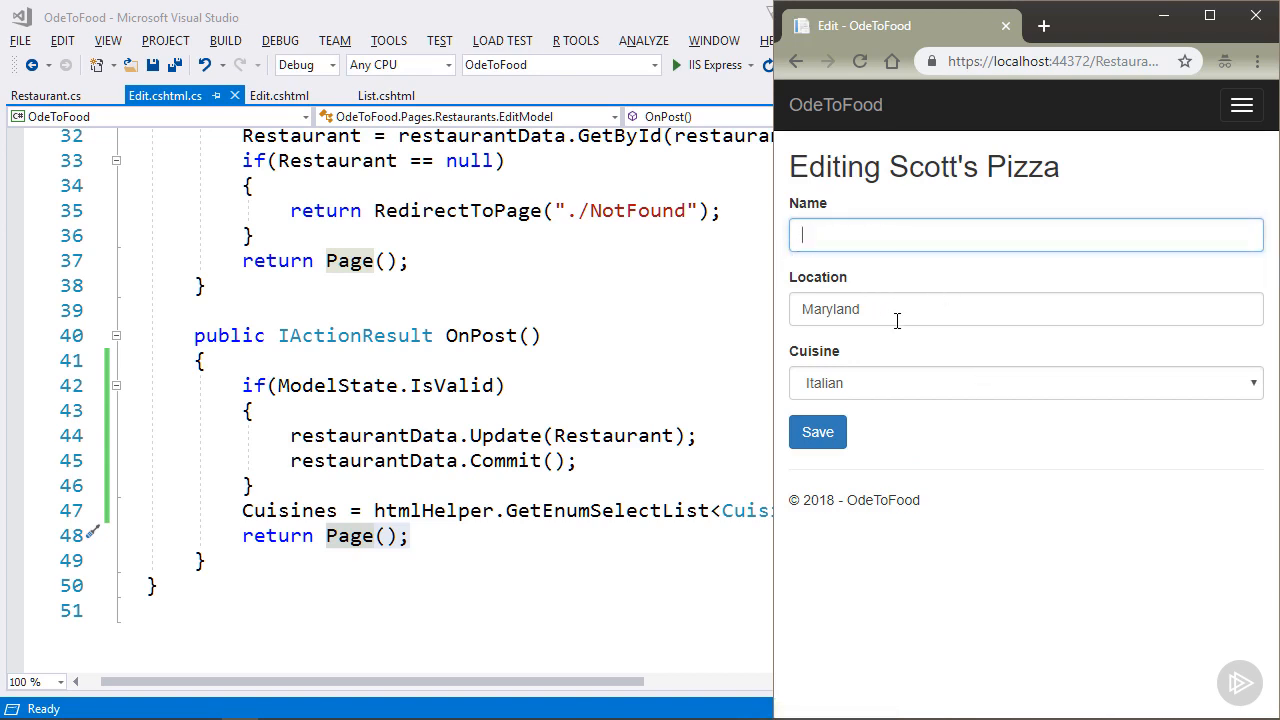
pyautogui.click(1025, 308)
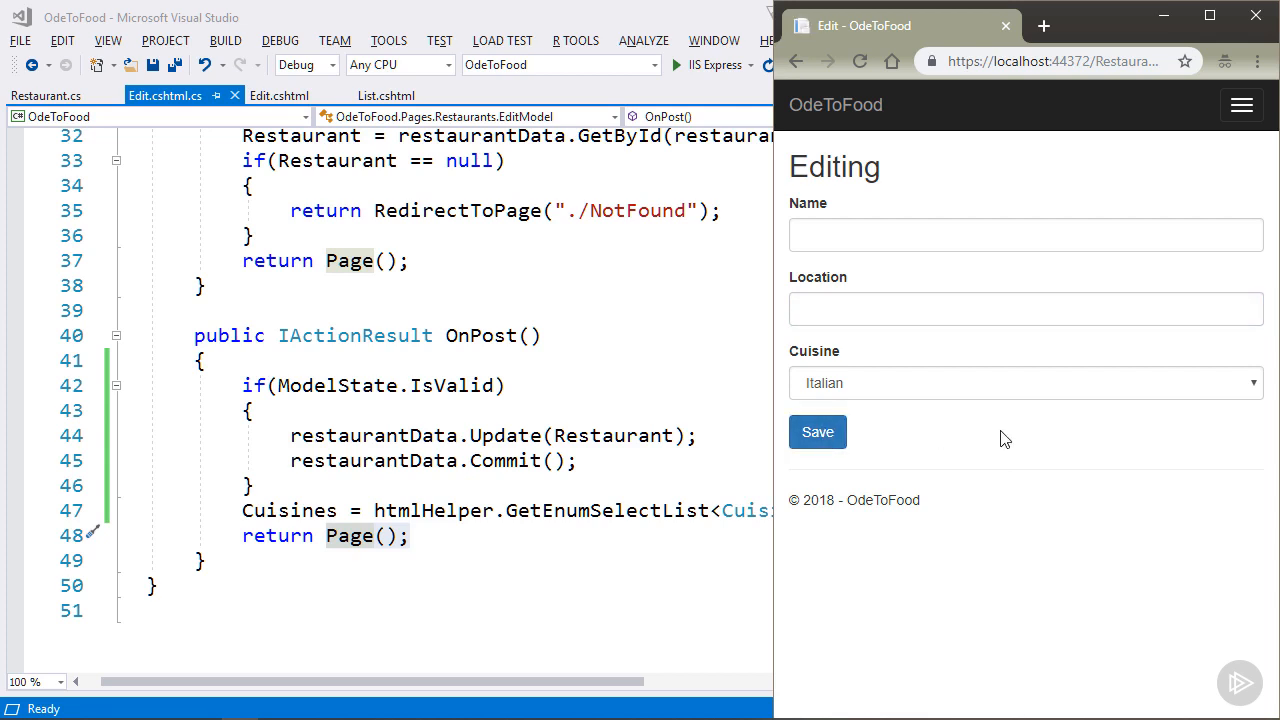
pyautogui.click(1244, 104)
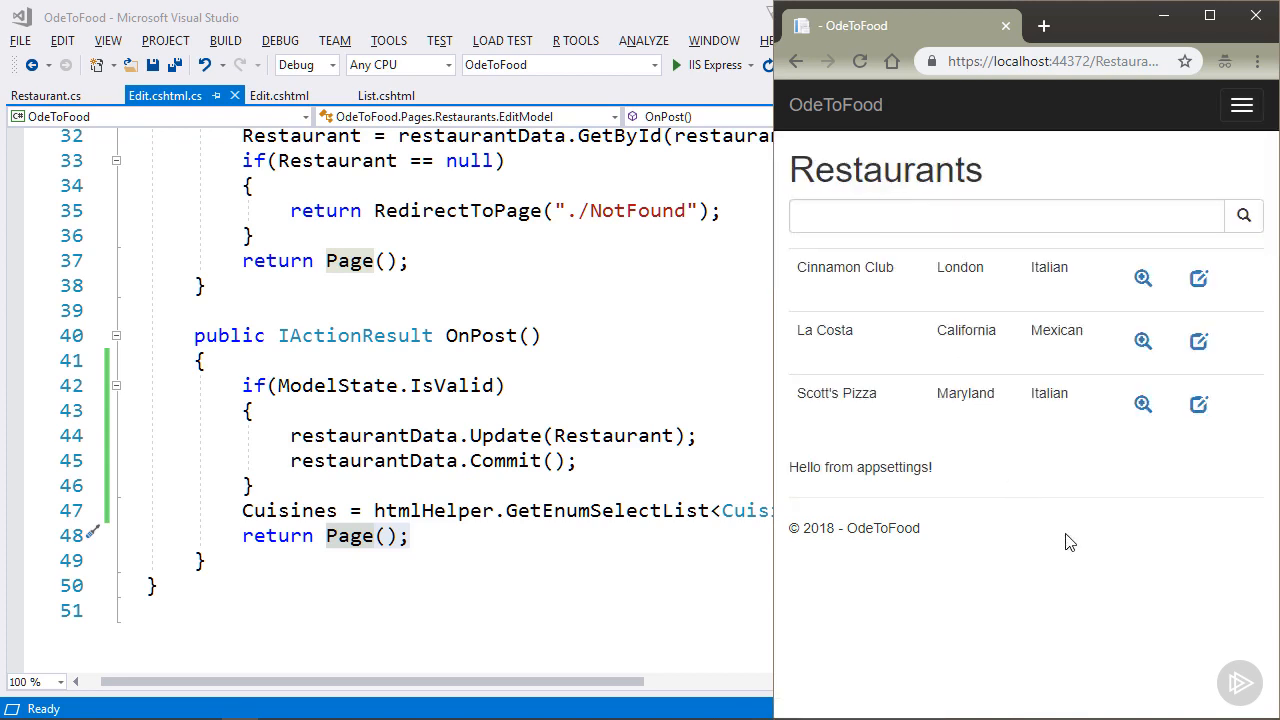
# Reopen Scott's Pizza's edit form and delete its Name.
pyautogui.doubleClick(813, 393)
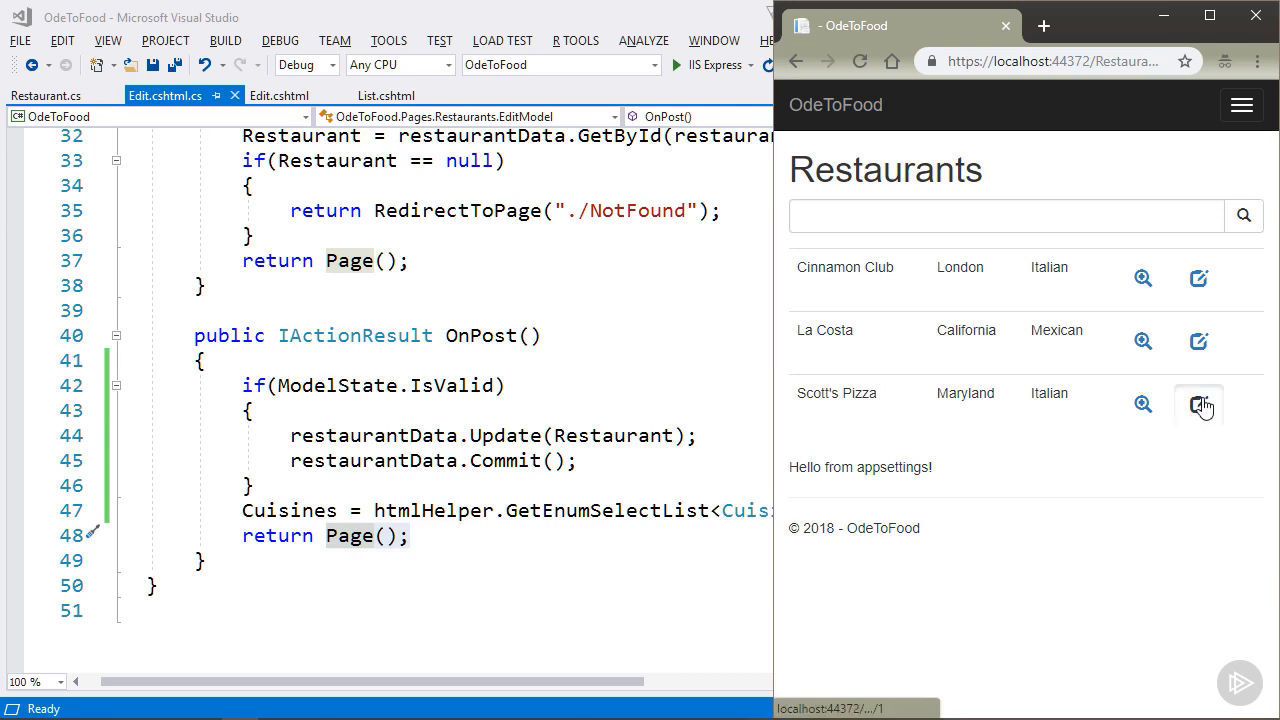
pyautogui.click(1197, 404)
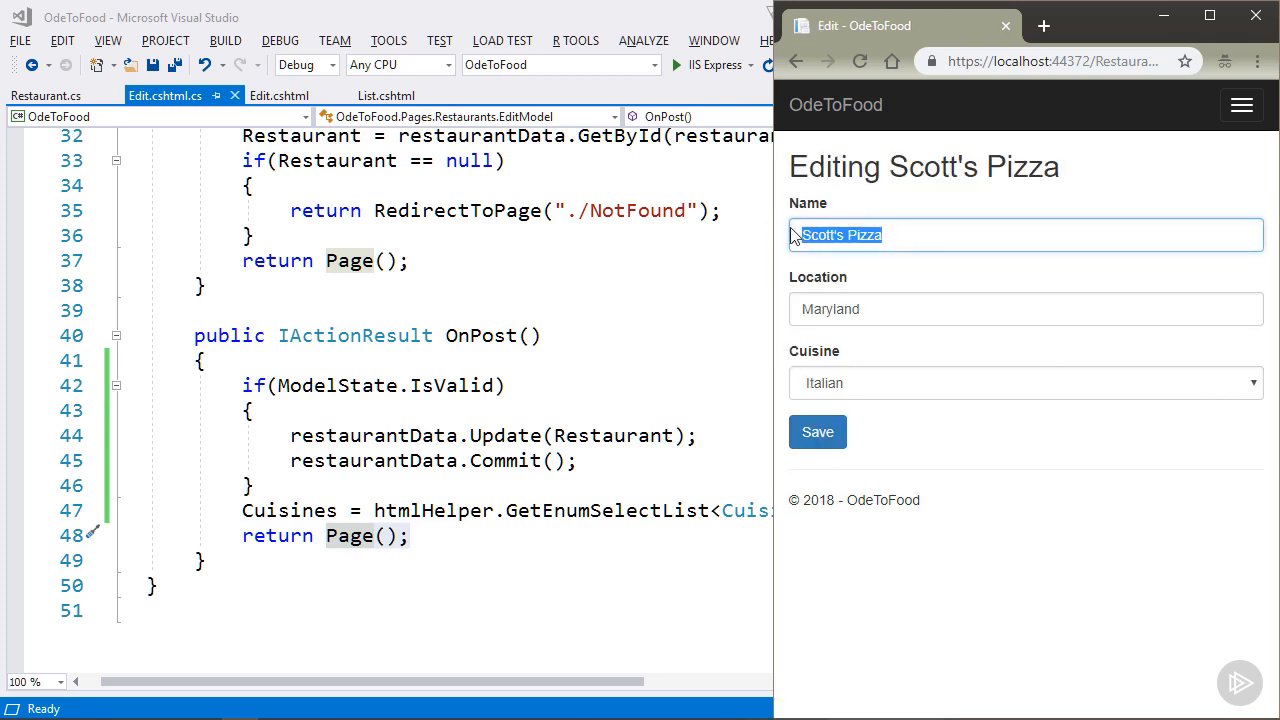
pyautogui.press('Delete')
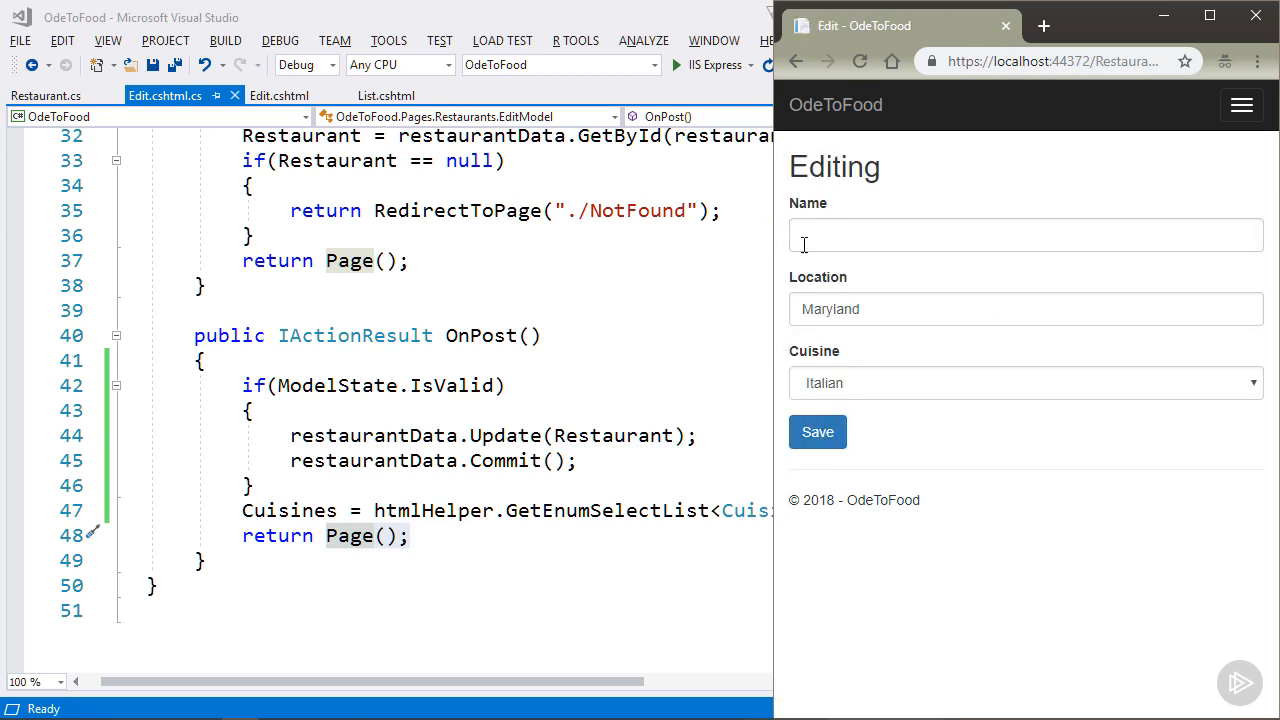
pyautogui.moveTo(984, 392)
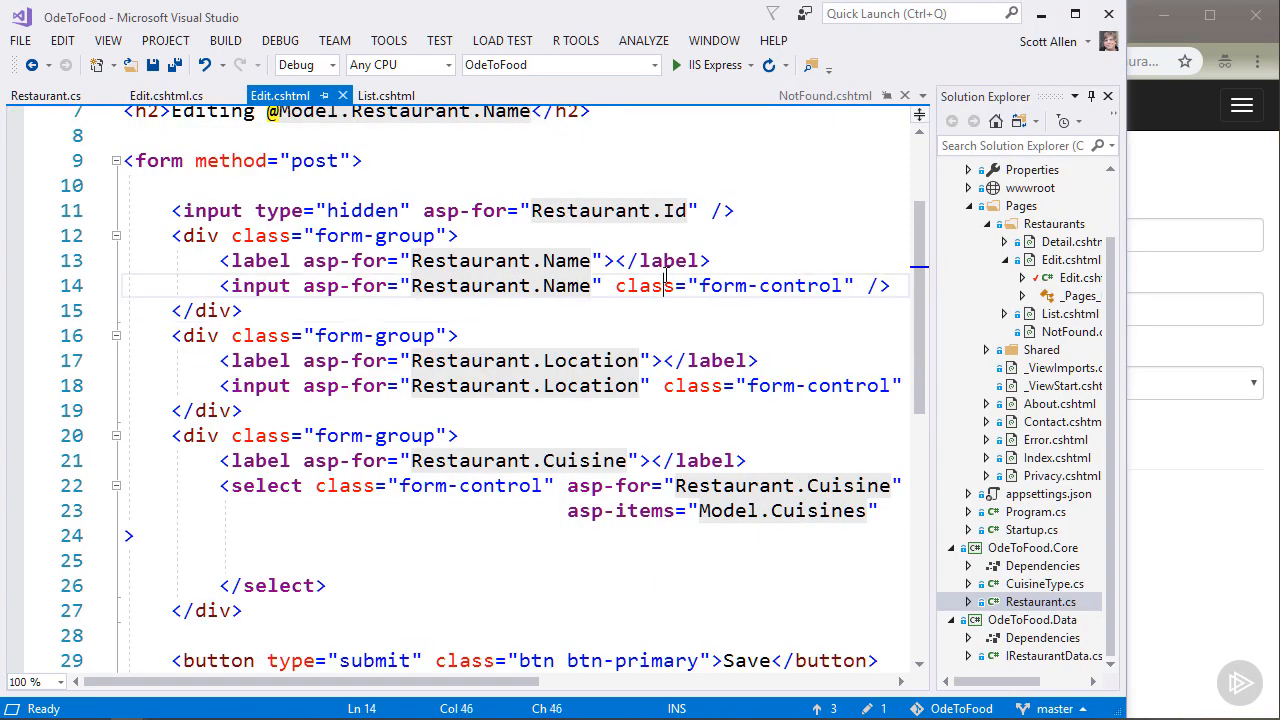
# Add a text-danger span with asp-validation-for="Restaurant.Name" below the Name input.
pyautogui.press('Enter')
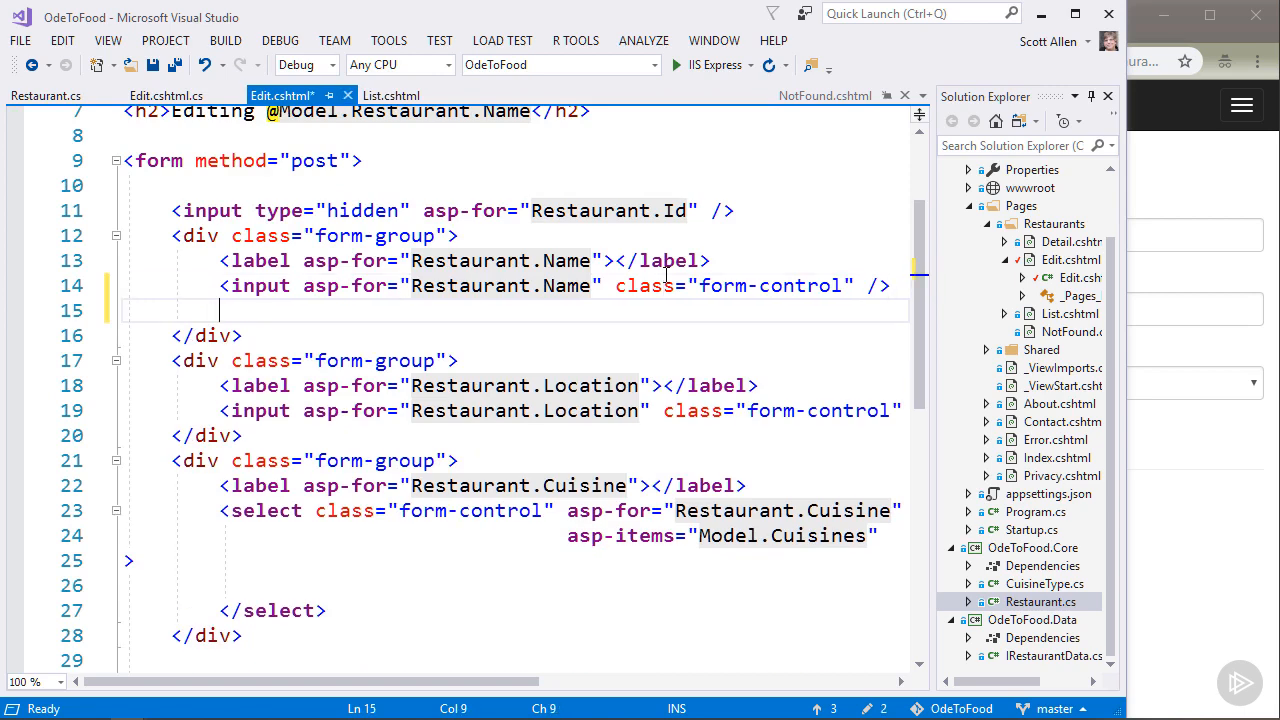
pyautogui.write('<sp')
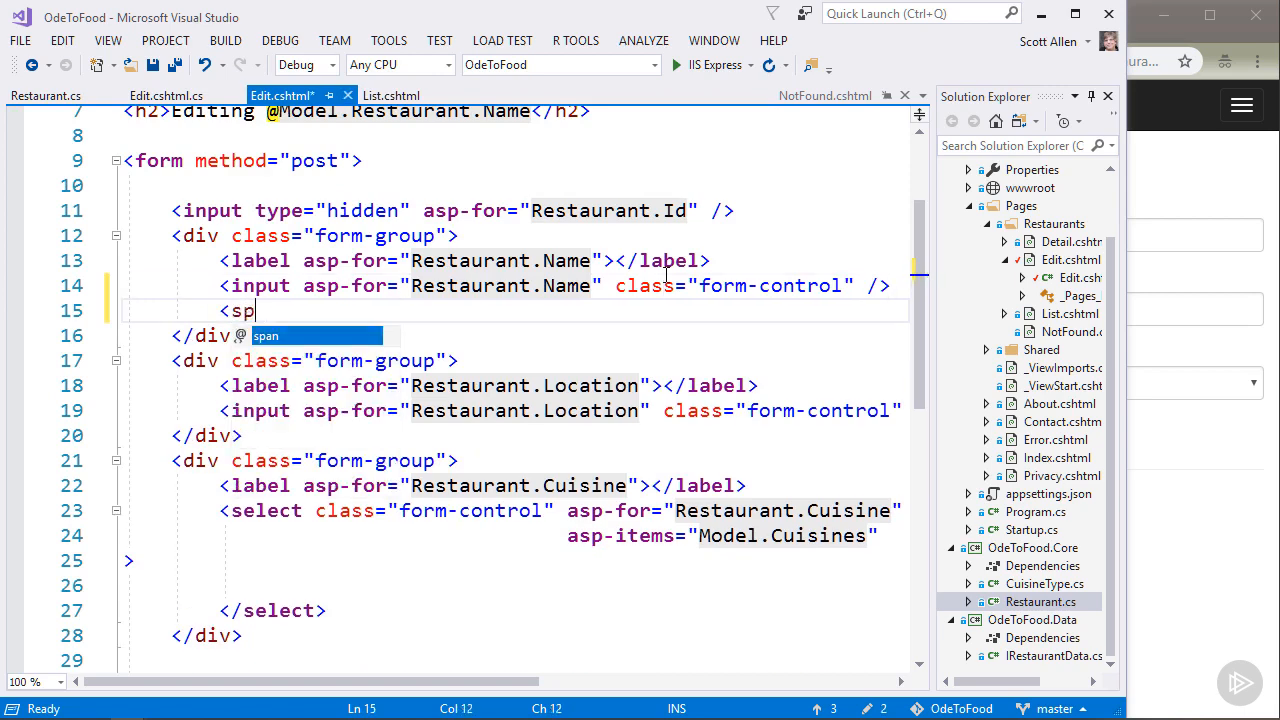
pyautogui.write('an class="')
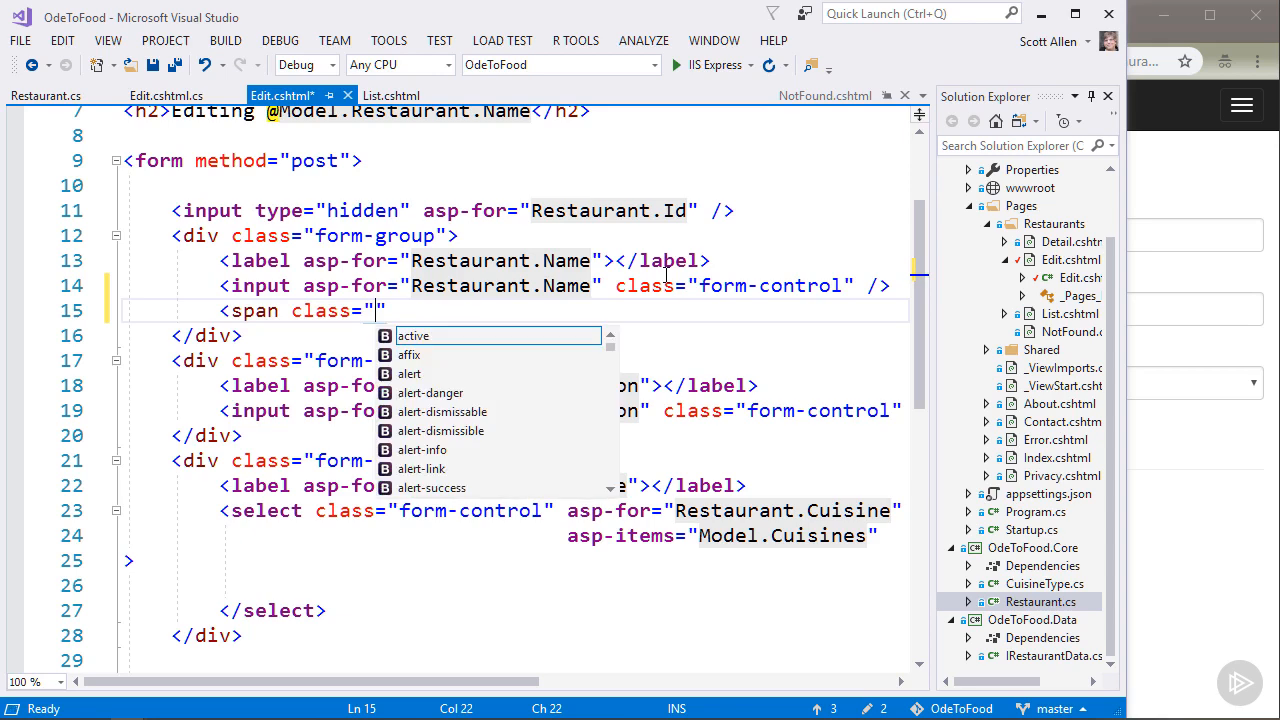
pyautogui.write('text-danger')
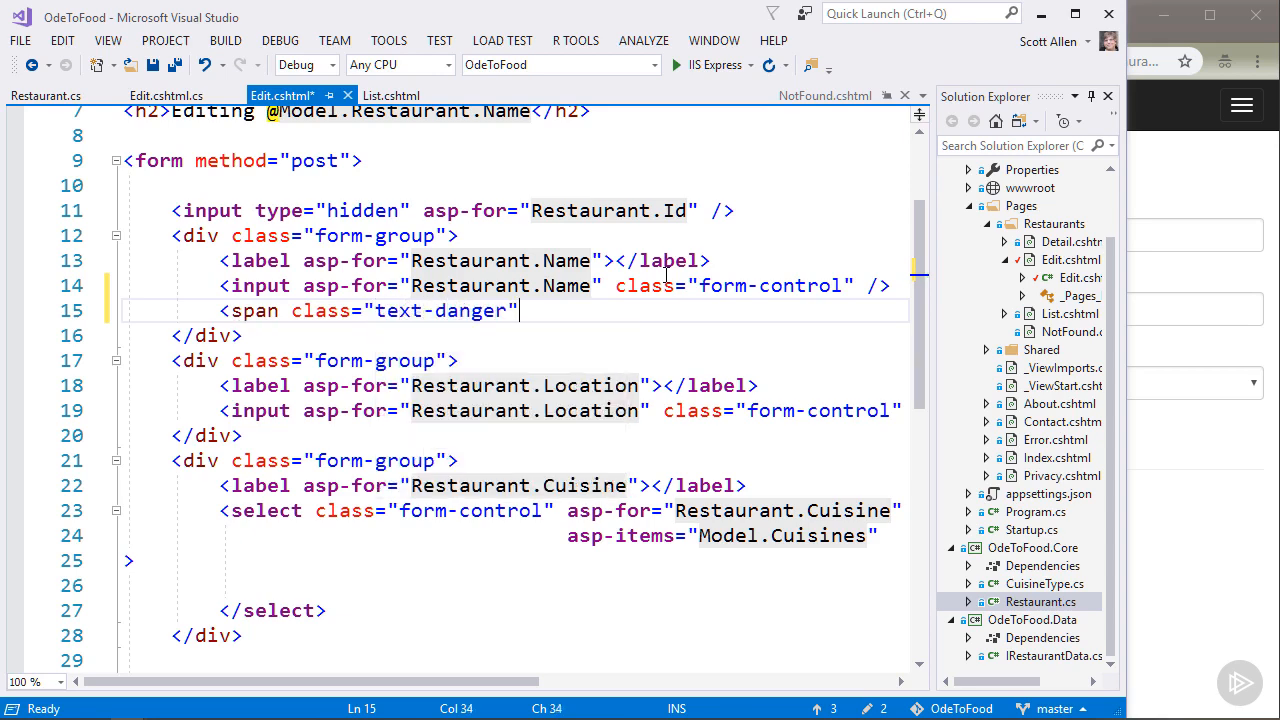
pyautogui.write('asp-')
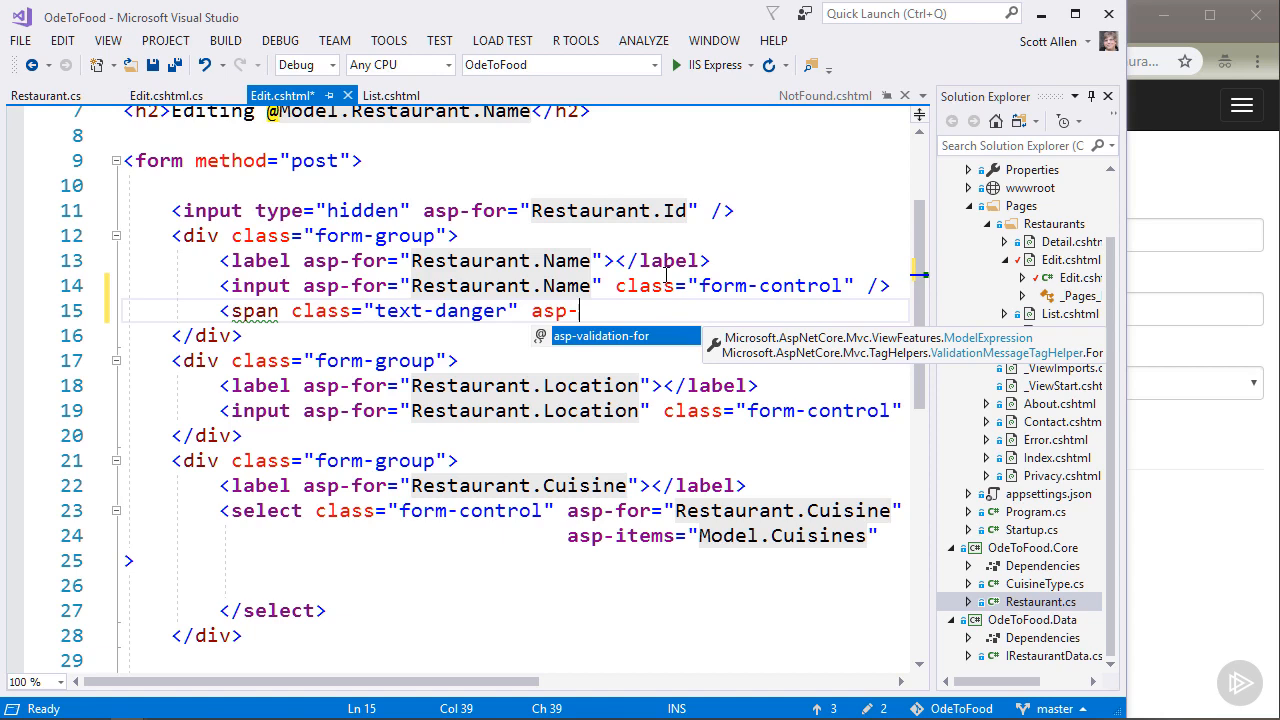
pyautogui.press('Tab')
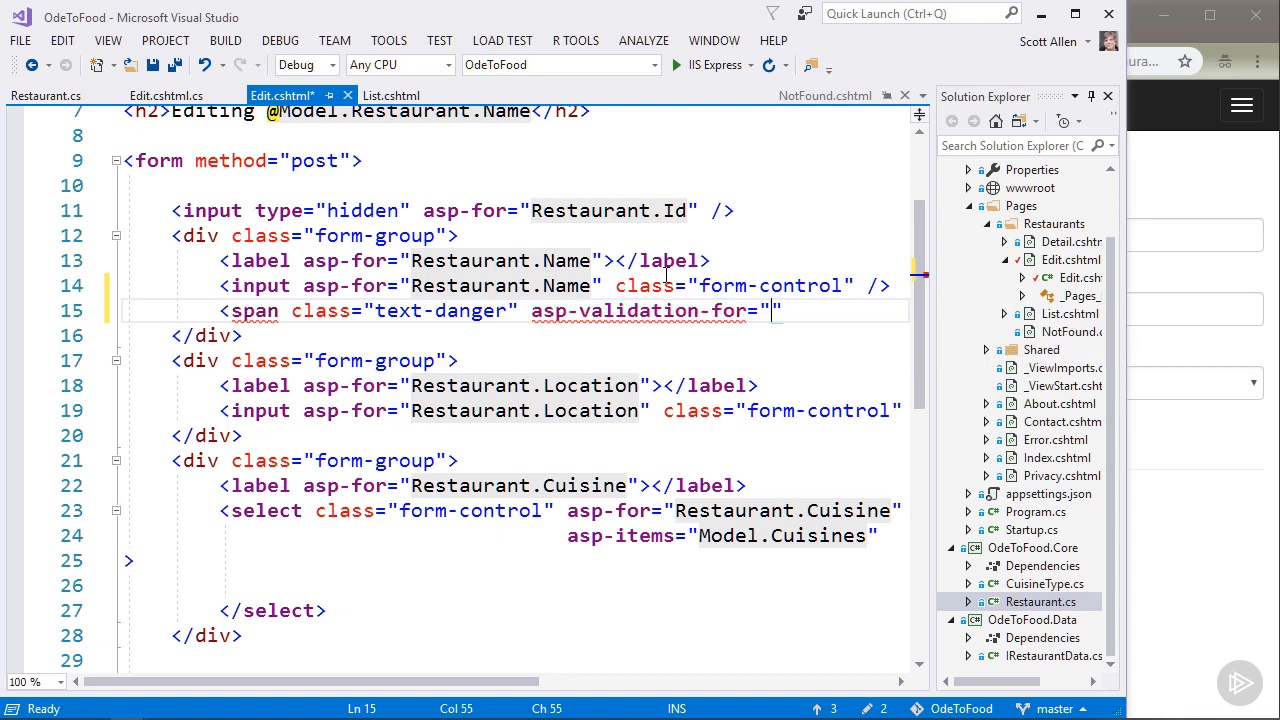
pyautogui.write('Restaurant.Name">')
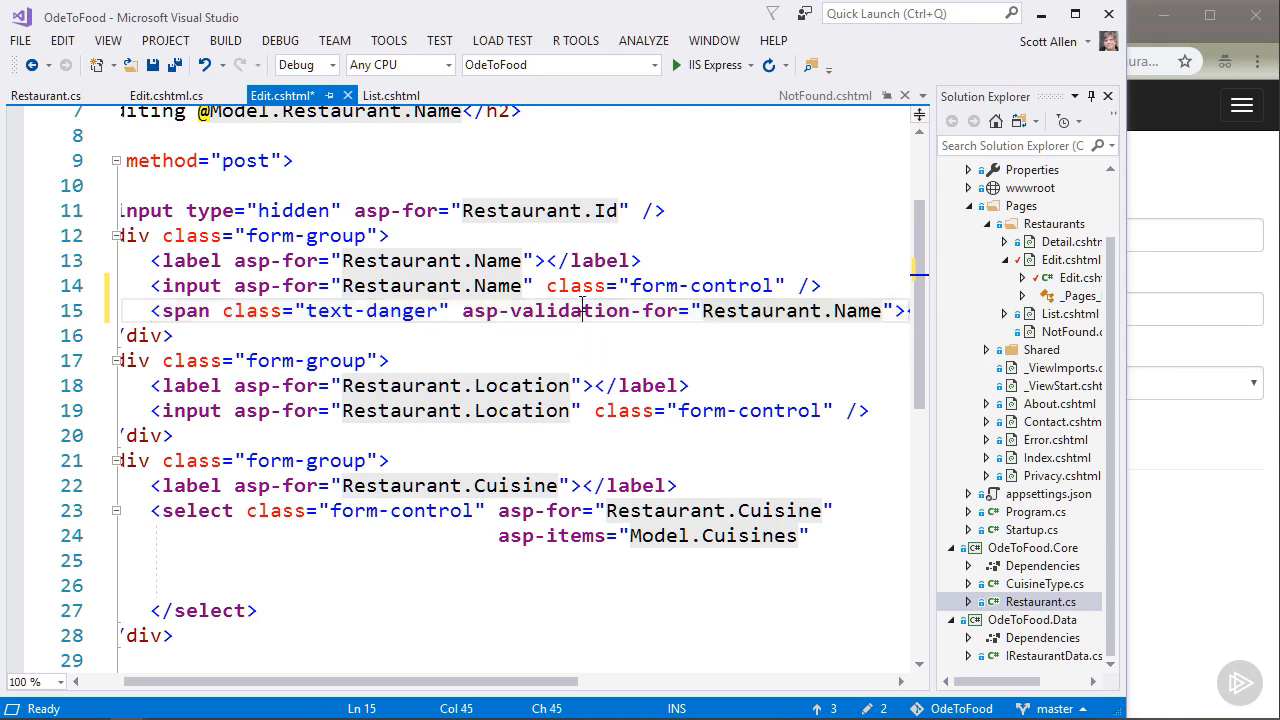
pyautogui.doubleClick(854, 310)
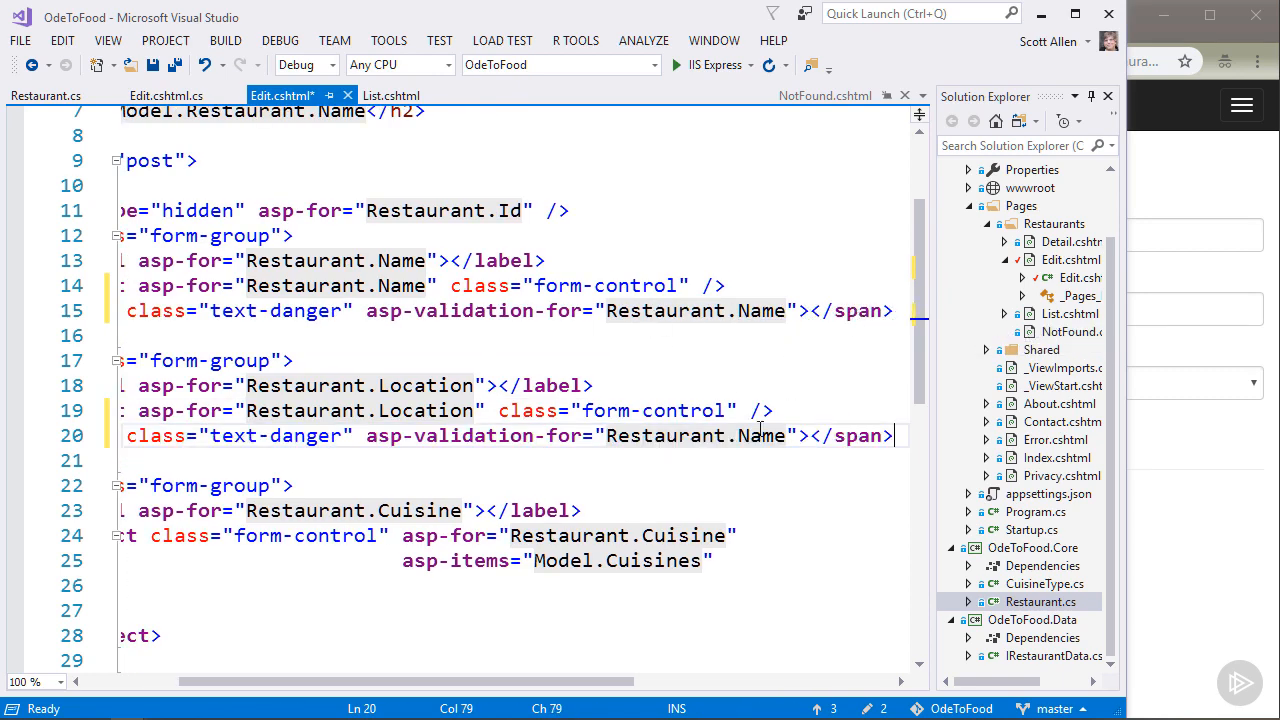
# Add matching text-danger validation spans for Location and Cuisine and save.
pyautogui.write('L')
pyautogui.click(510, 586)
pyautogui.write('</select>')
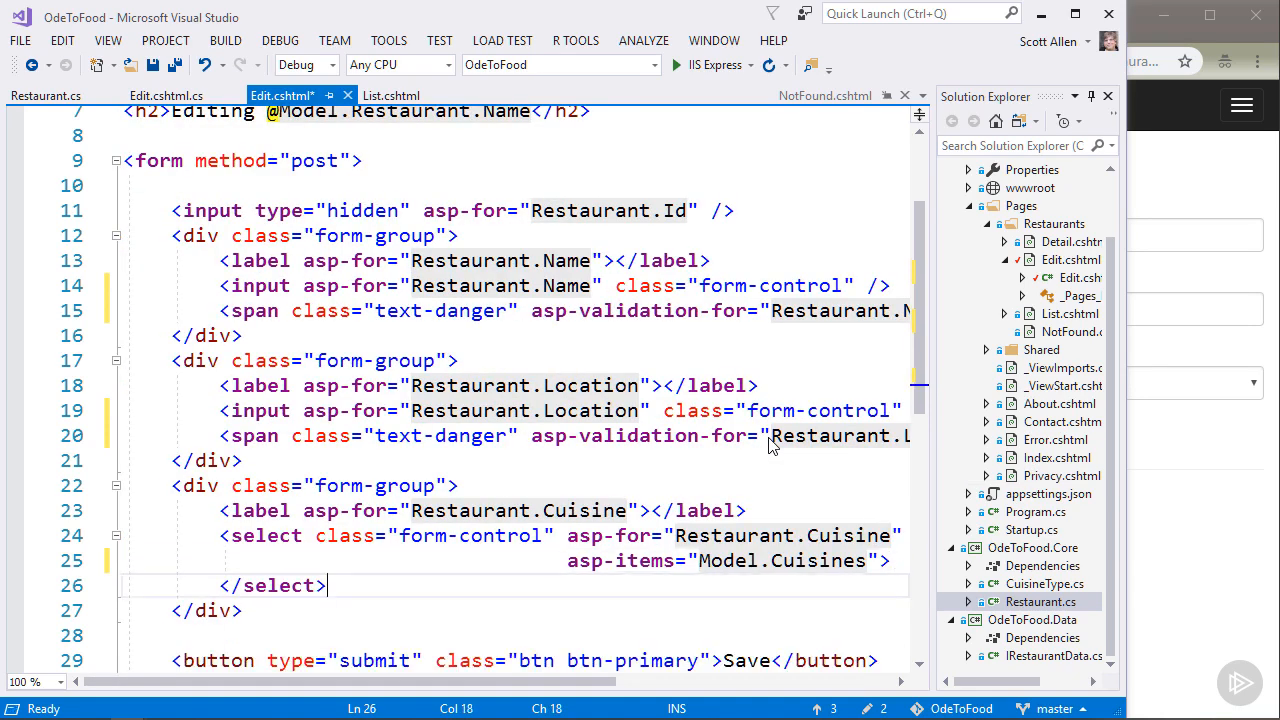
pyautogui.write('<span class="text-danger" asp-validation-for="Restaurant.Name"></span>')
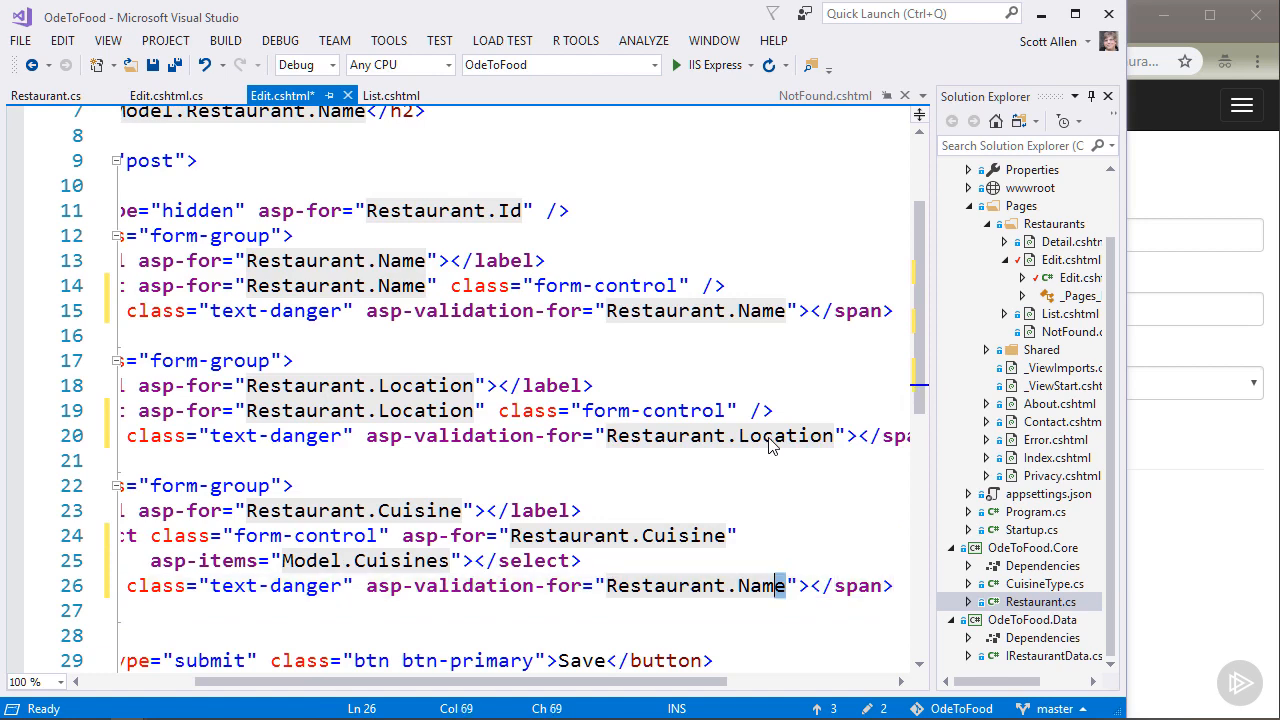
pyautogui.write('C')
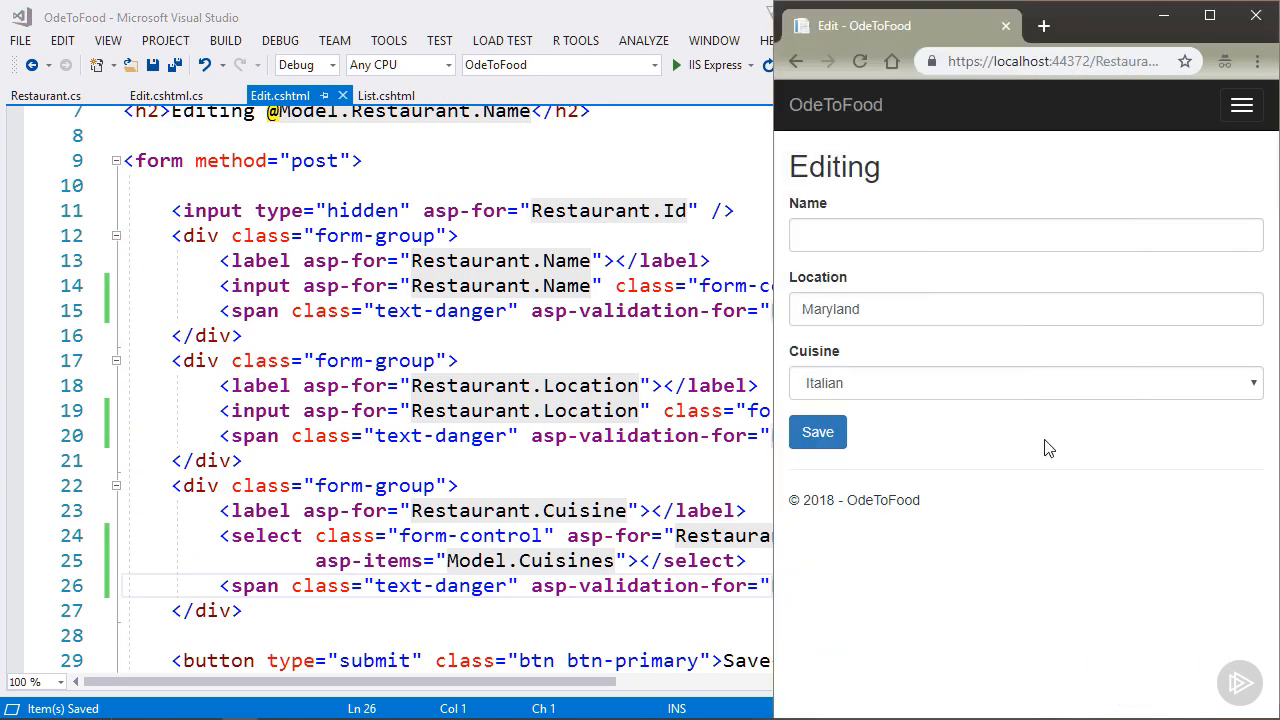
# Save Scott's Pizza with an empty Name to show required-field messages, then reload.
pyautogui.click(817, 432)
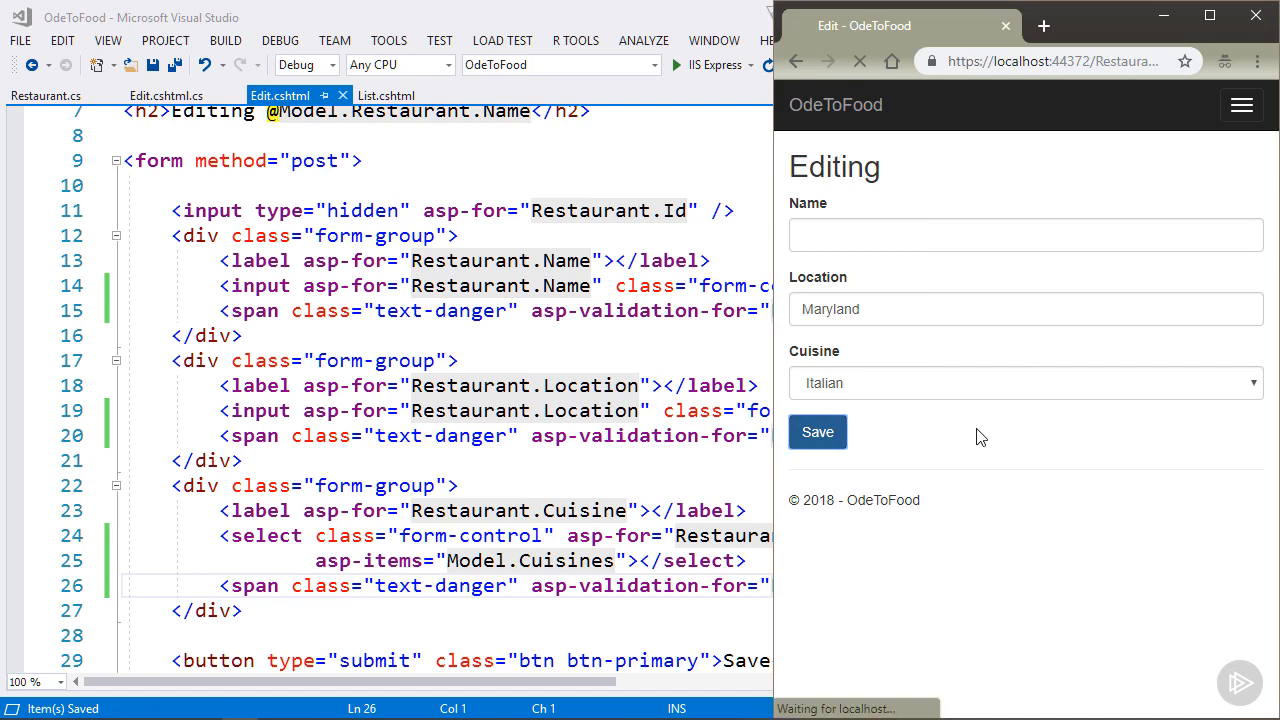
pyautogui.click(817, 432)
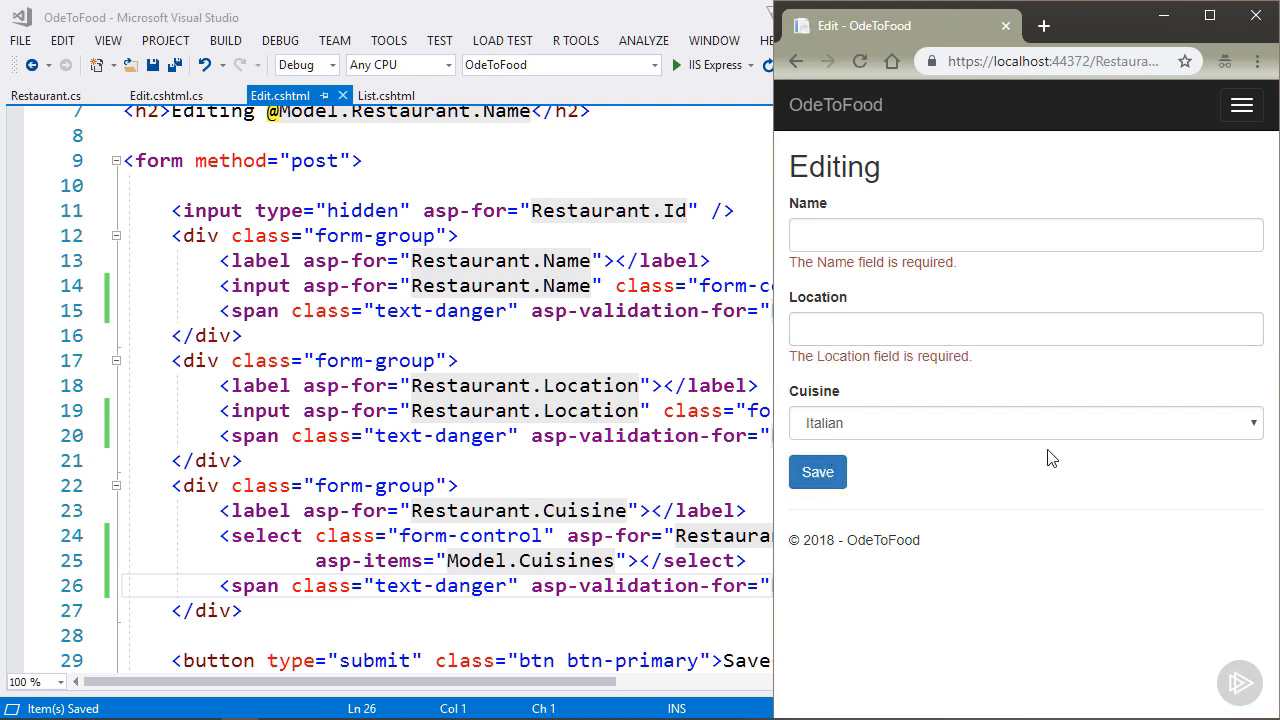
pyautogui.moveTo(1014, 544)
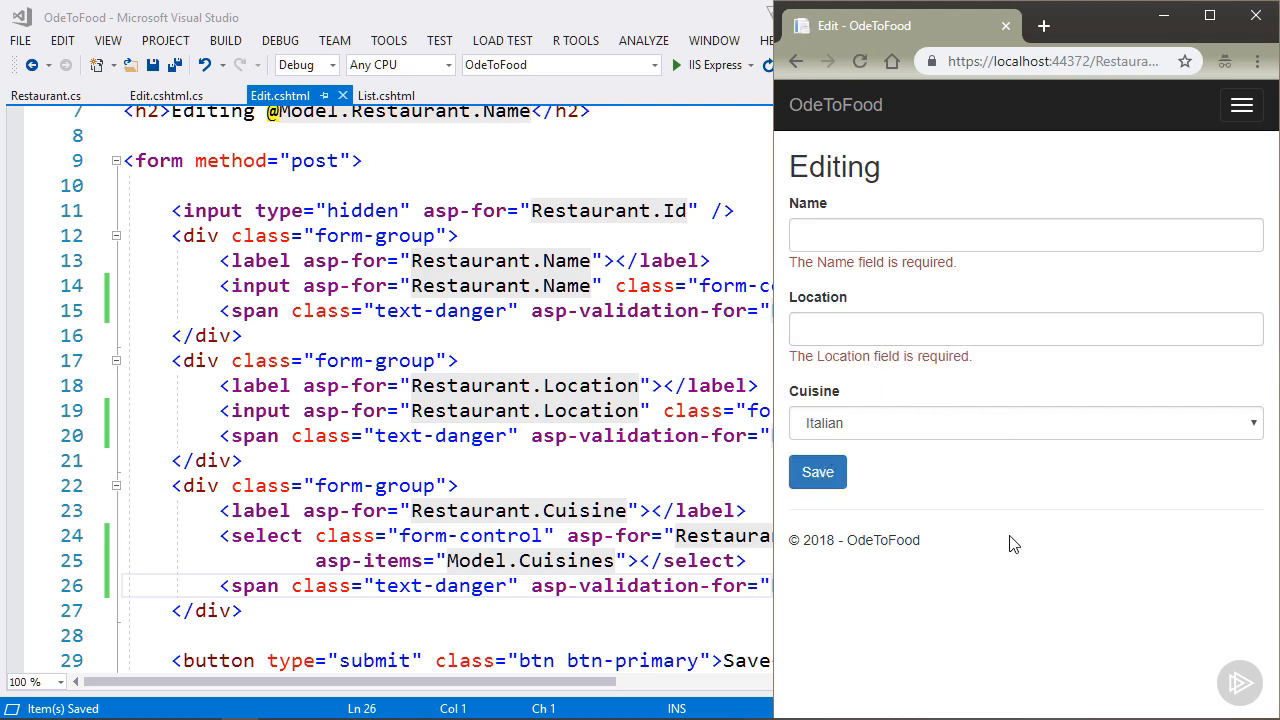
pyautogui.click(1241, 104)
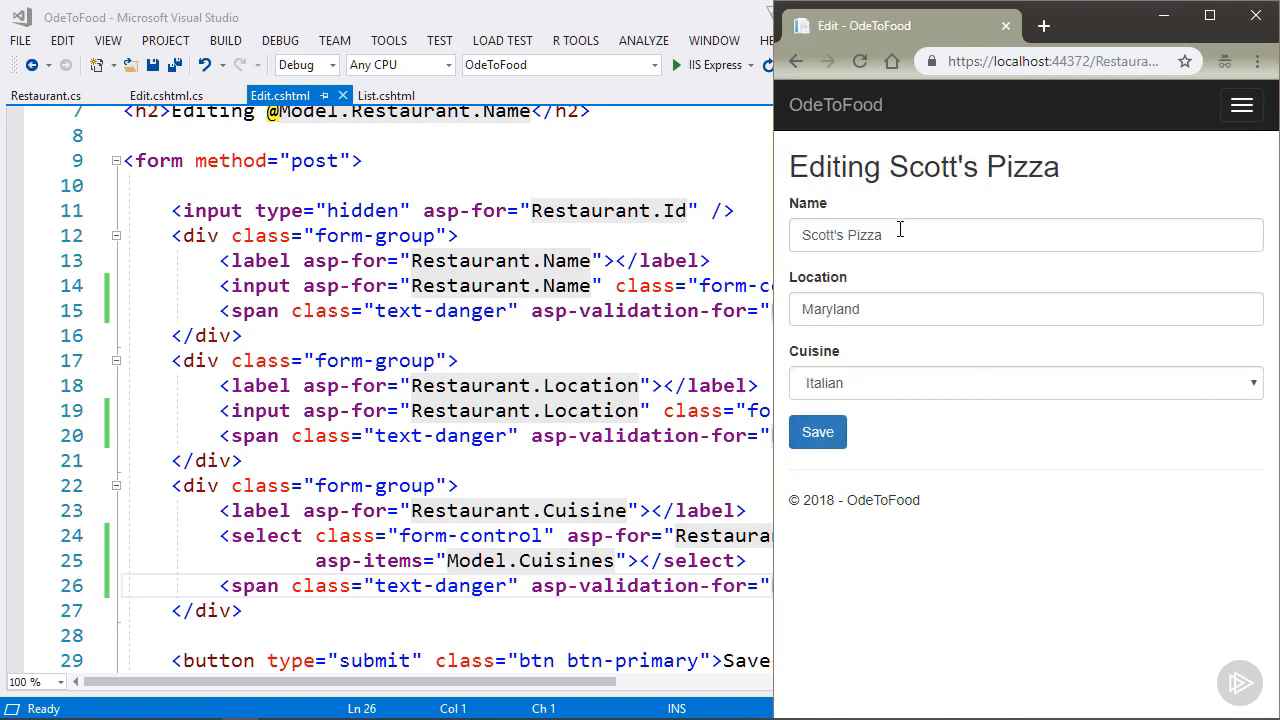
# Pick Mexican as Scott's Pizza's cuisine and reload to trigger the form-resubmission prompt.
pyautogui.click(899, 234)
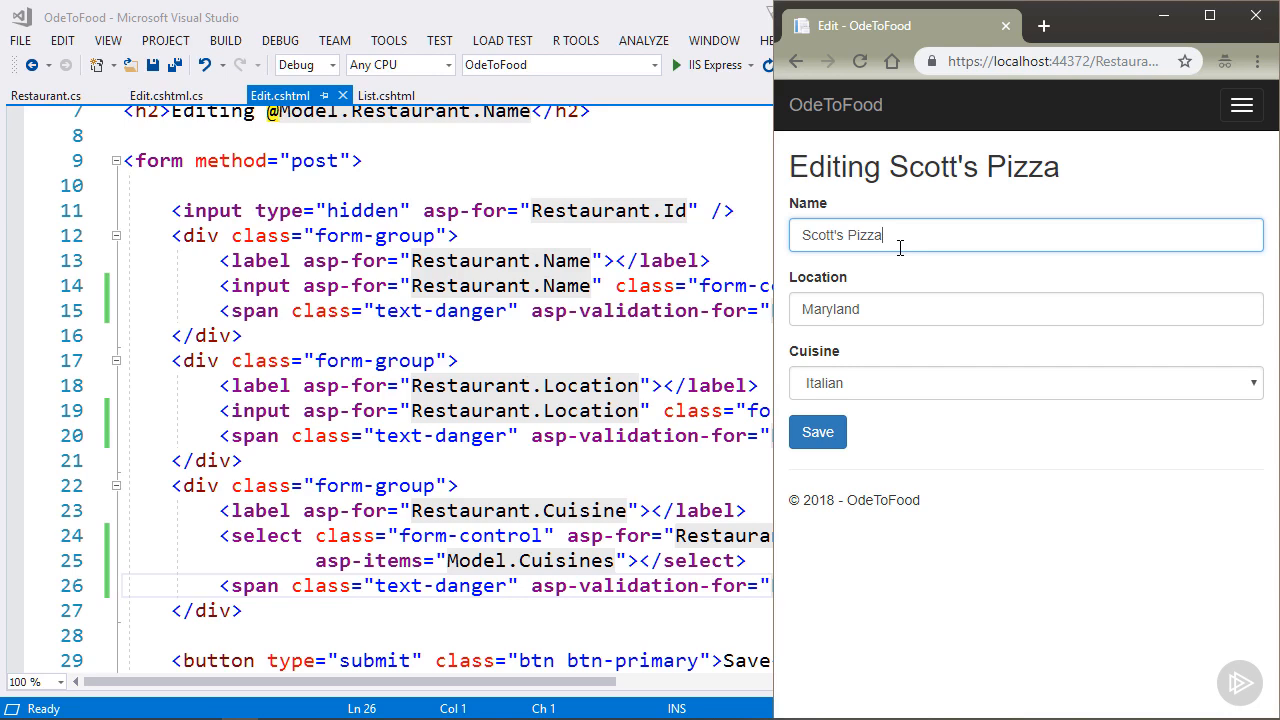
pyautogui.moveTo(940, 450)
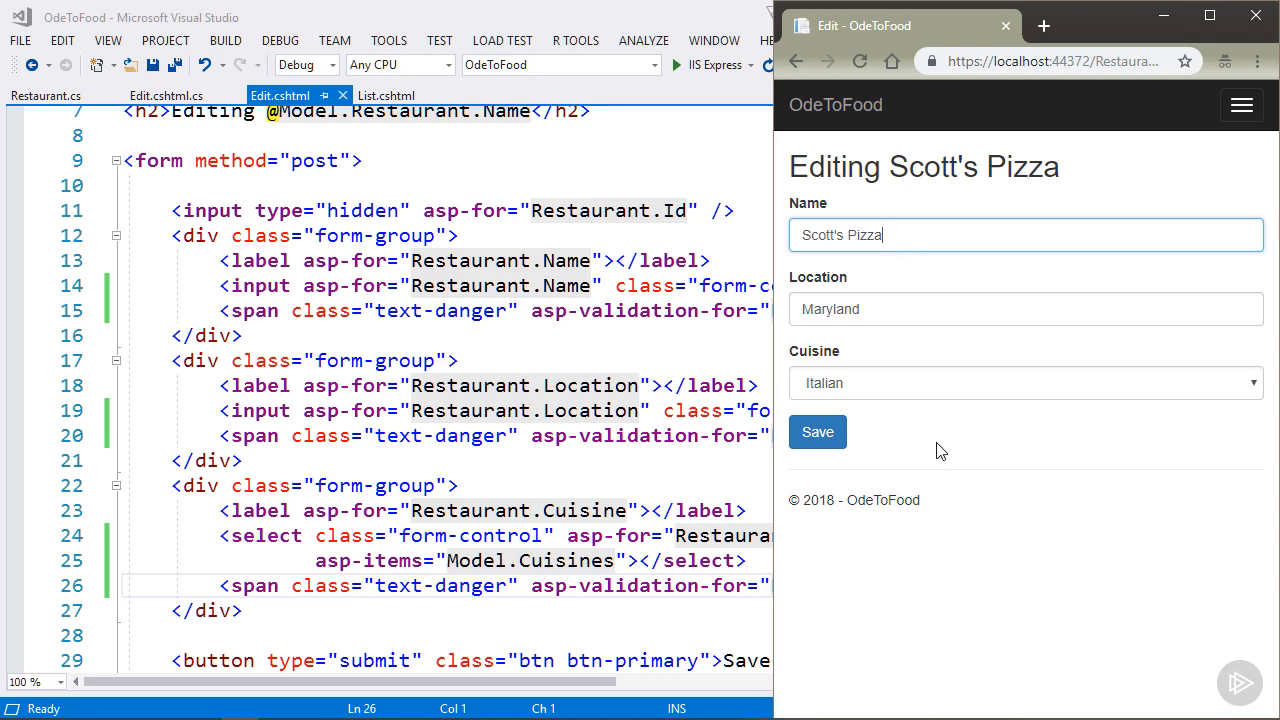
pyautogui.click(1025, 383)
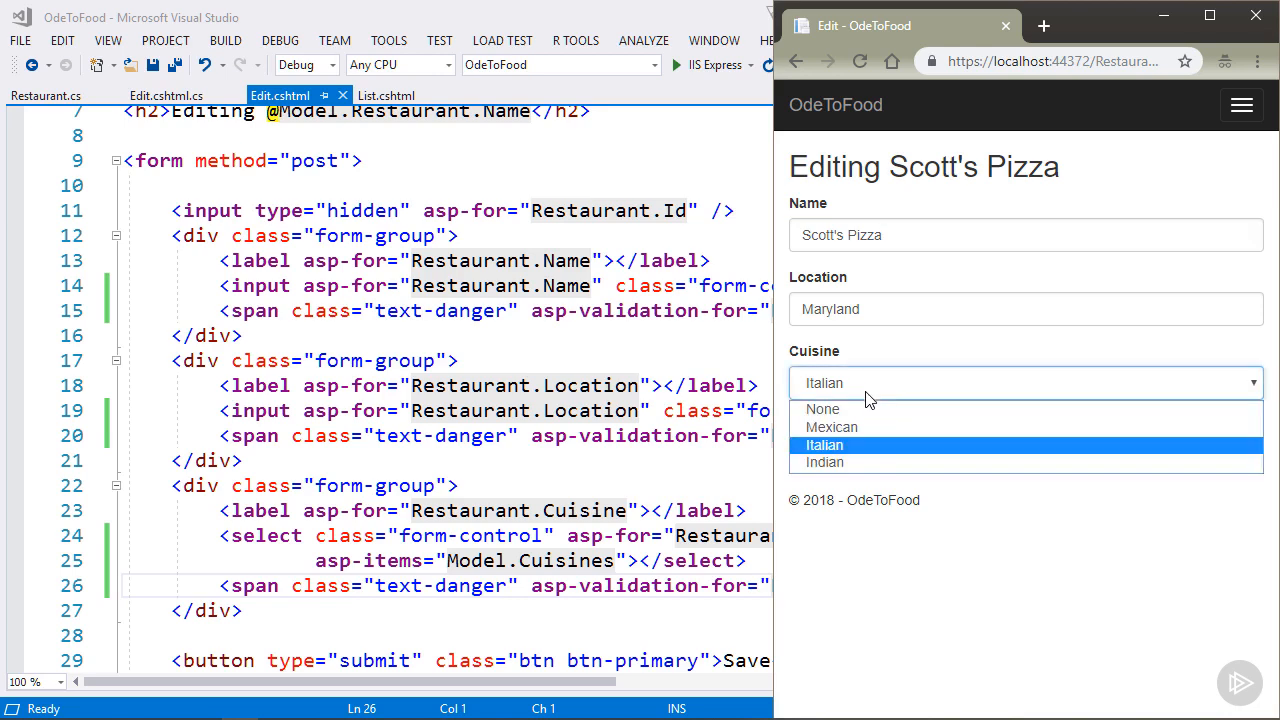
pyautogui.click(831, 426)
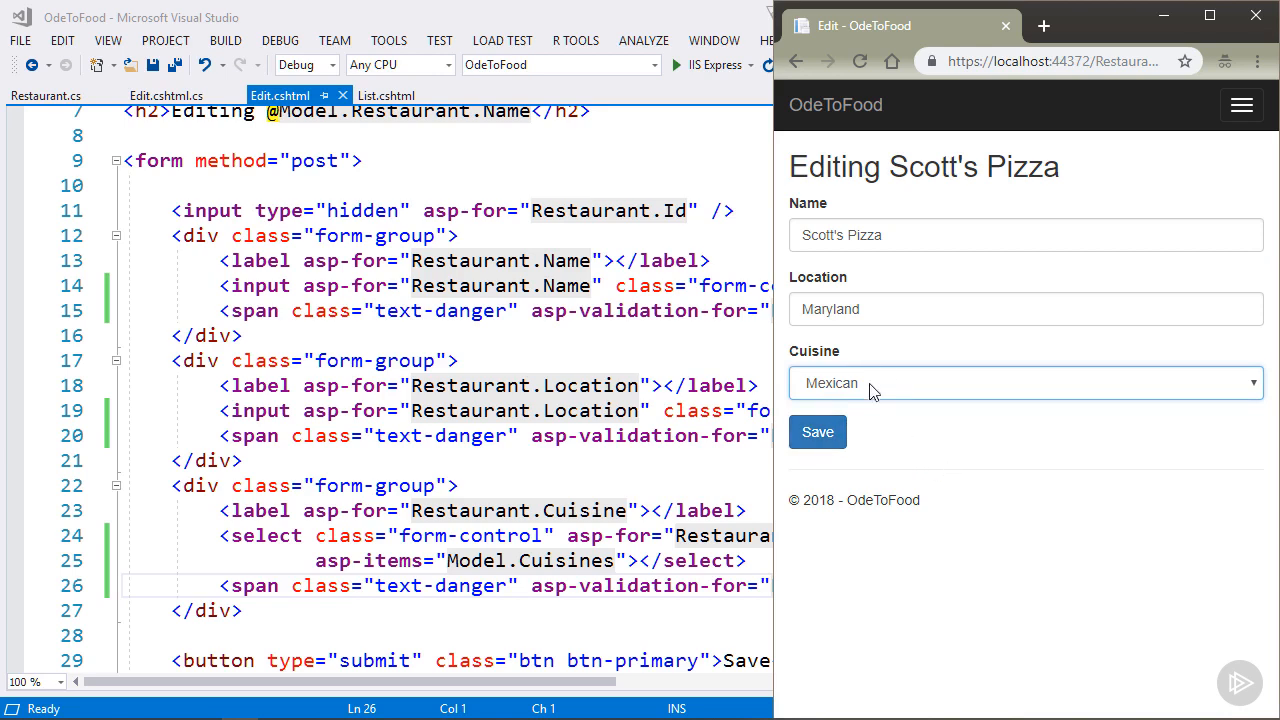
pyautogui.moveTo(949, 281)
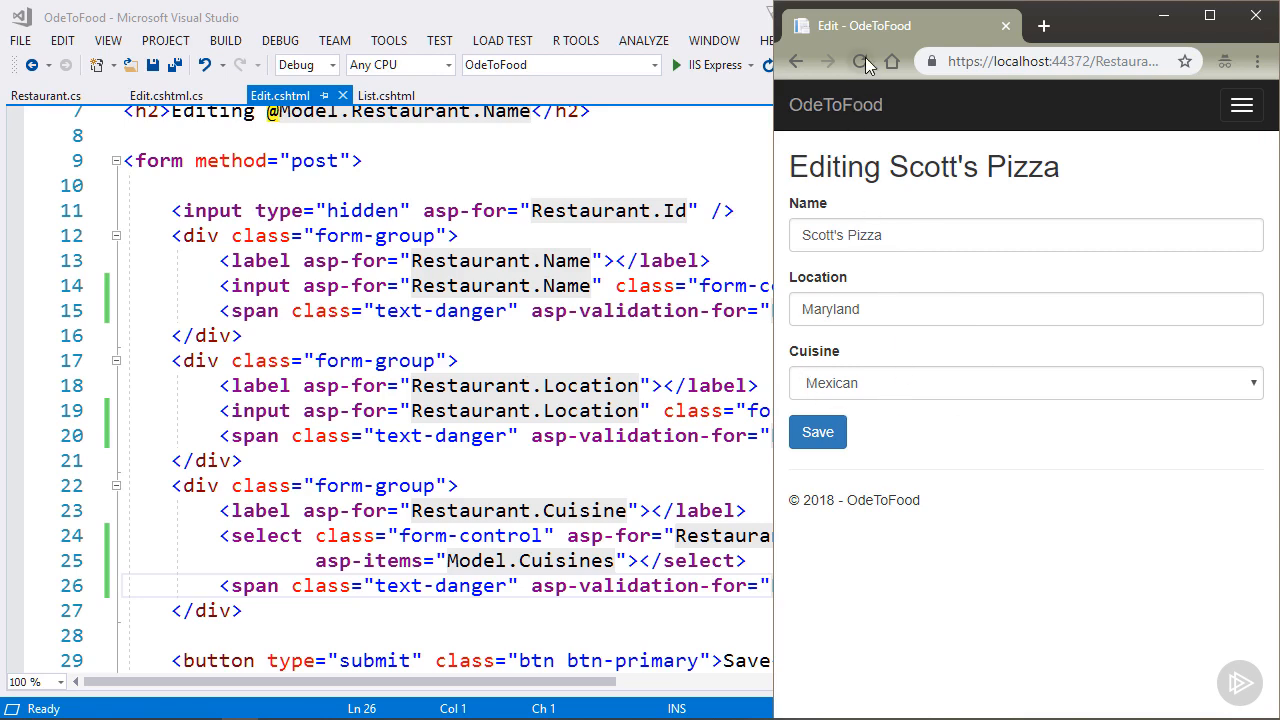
pyautogui.click(860, 61)
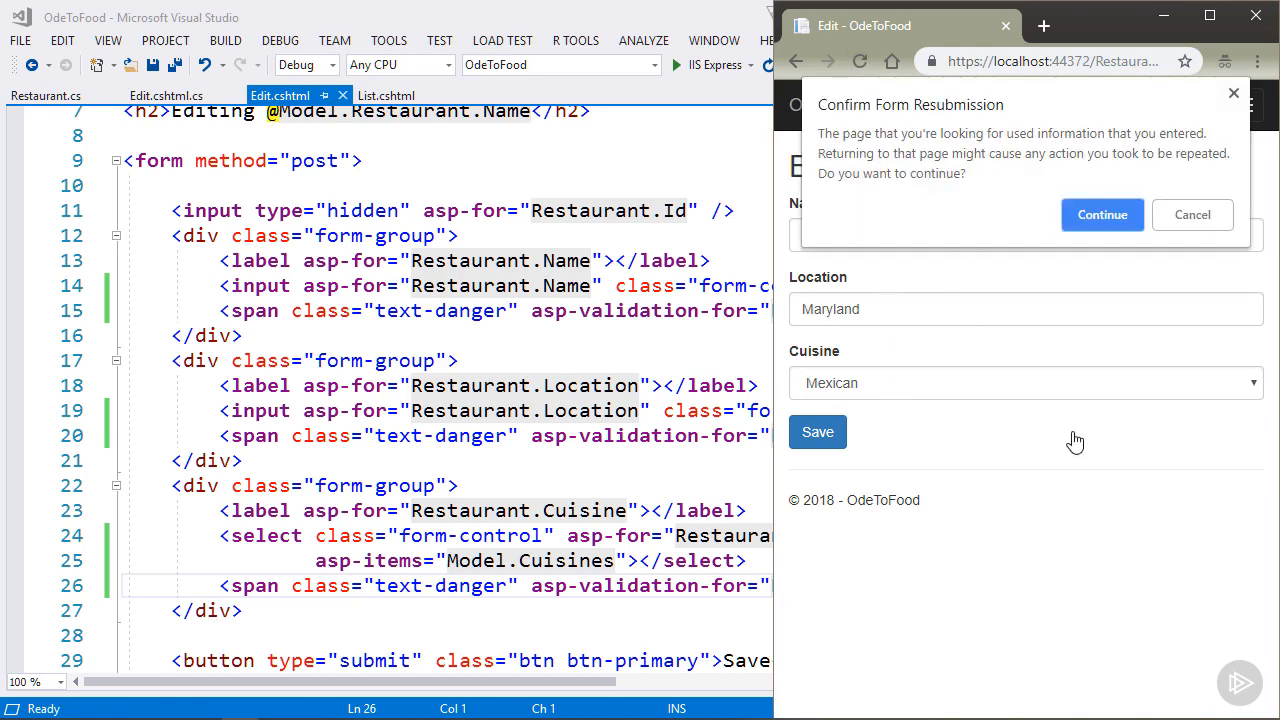
pyautogui.moveTo(843, 133)
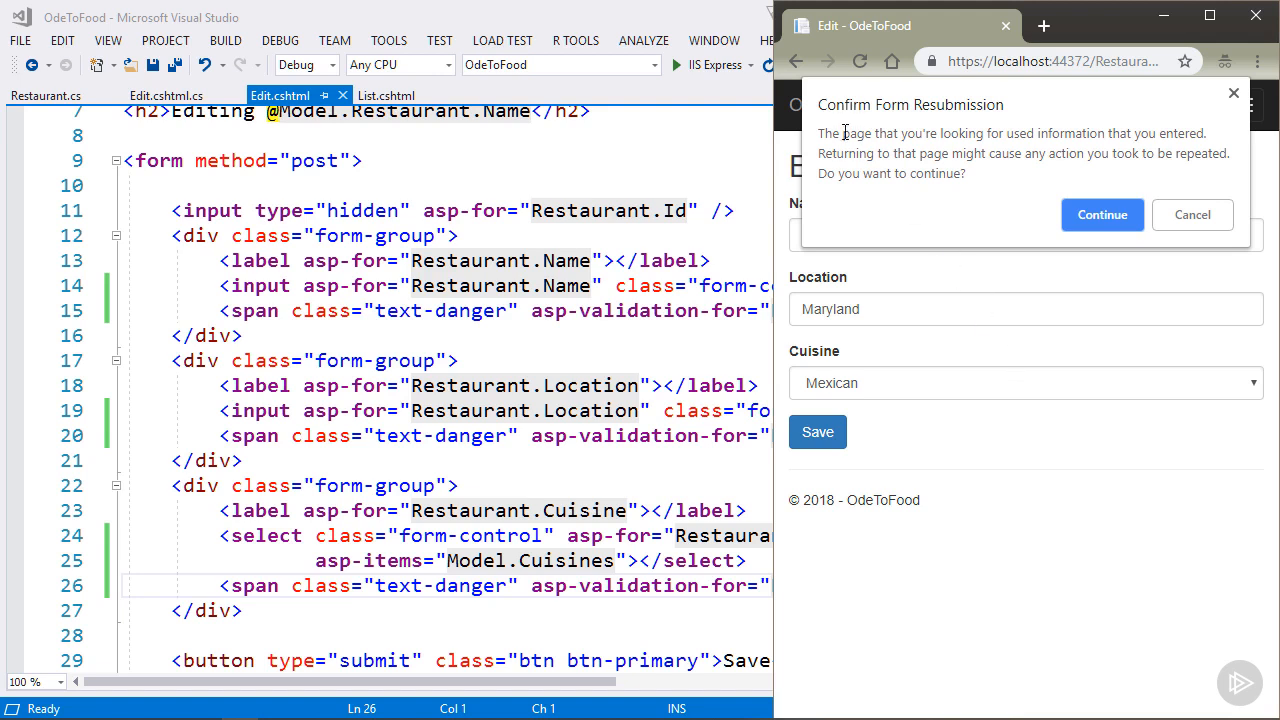